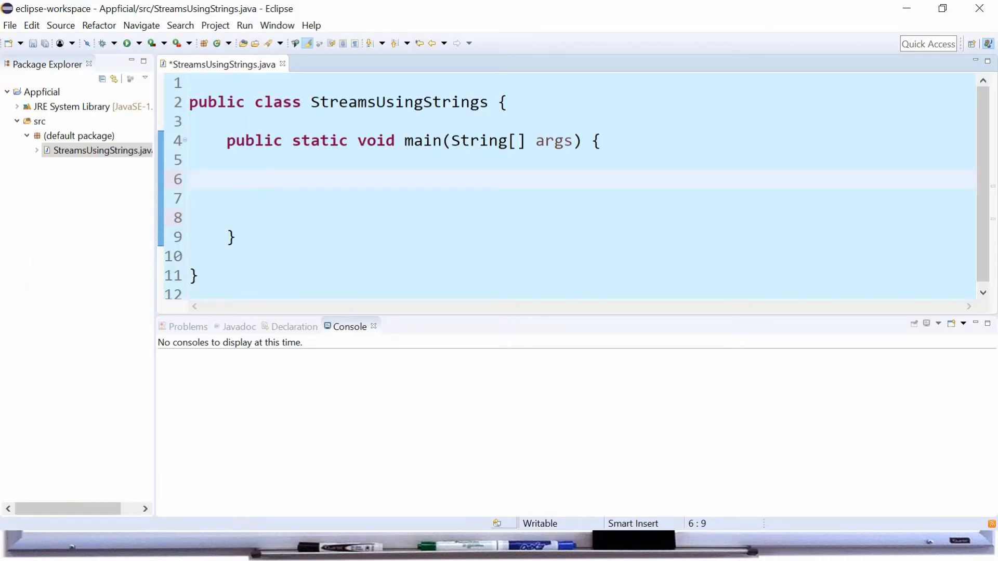
- Declare String message = "John Smith 21"; inside StreamsUsingStrings's main method
{"action": "type", "text": "String me"}
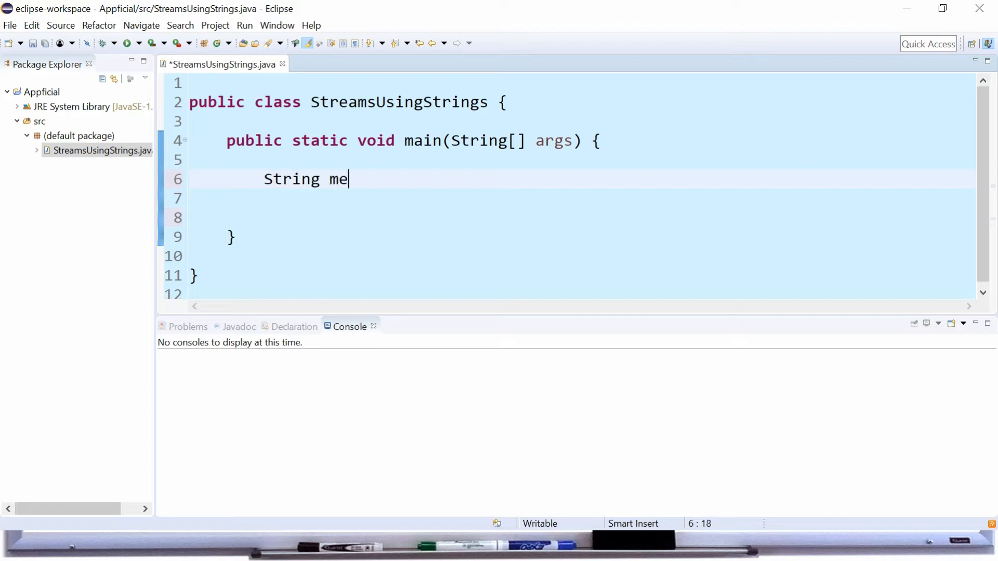
{"action": "type", "text": "ssage = \"\""}
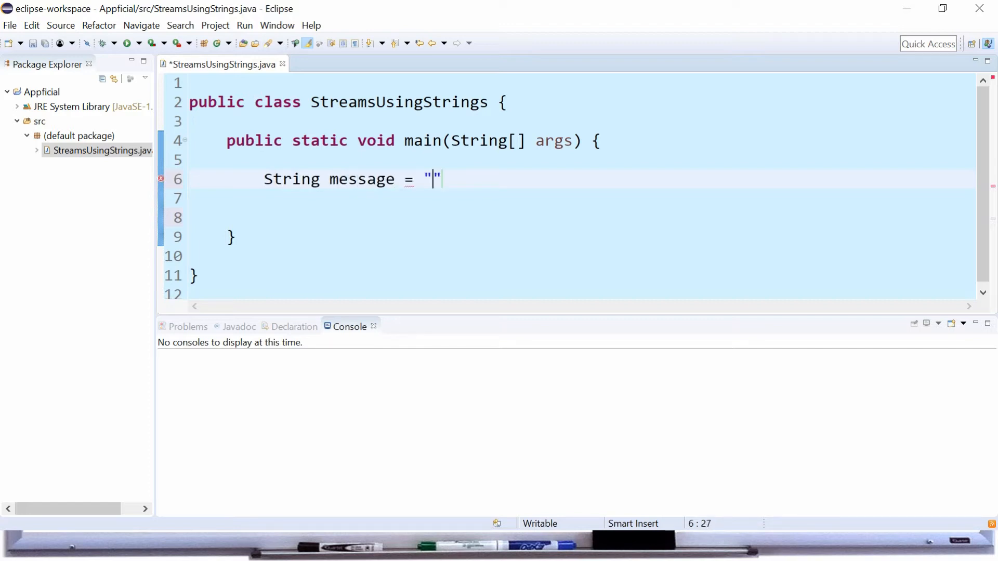
{"action": "type", "text": "Jo"}
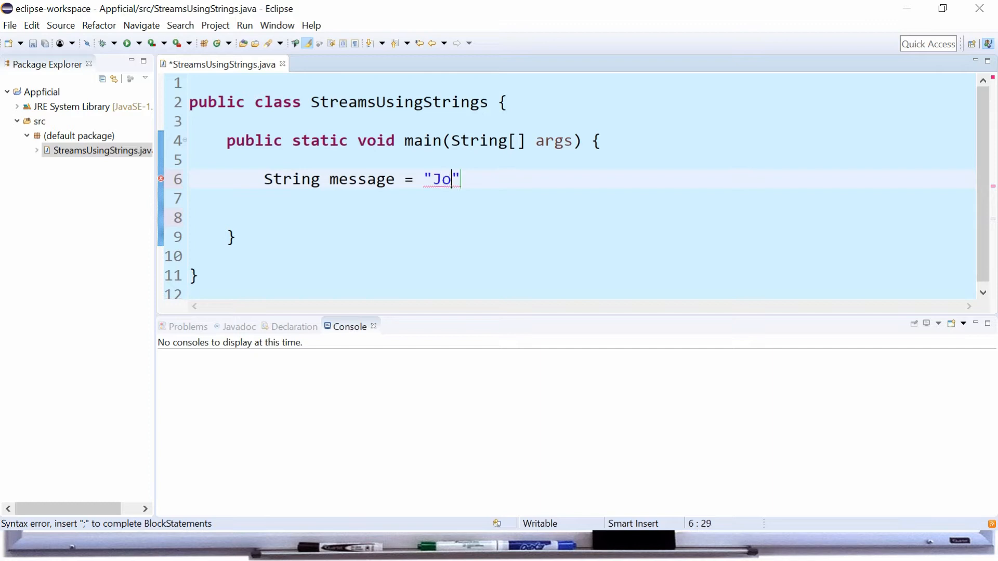
{"action": "type", "text": "hn Smith 21"}
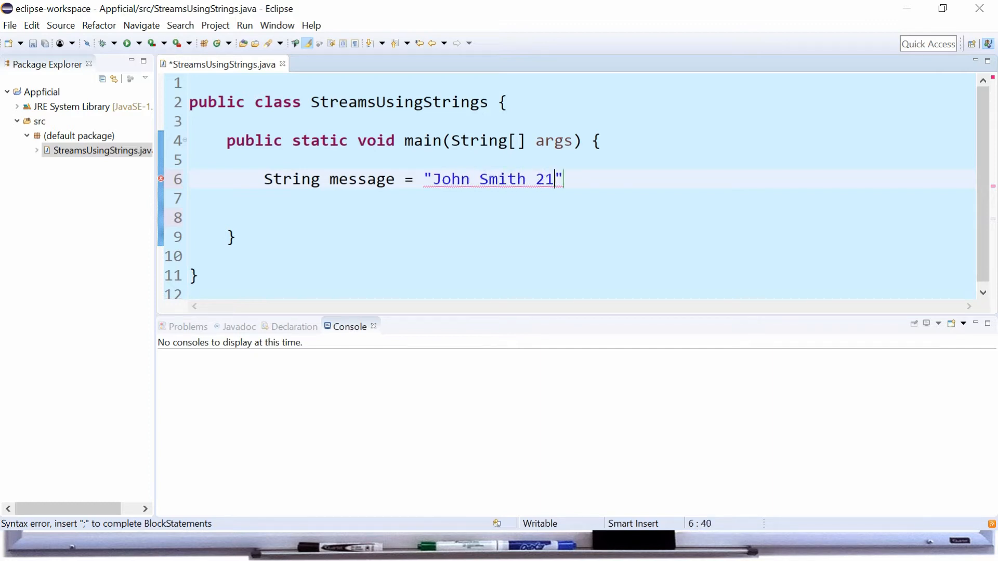
{"action": "type", "text": ";"}
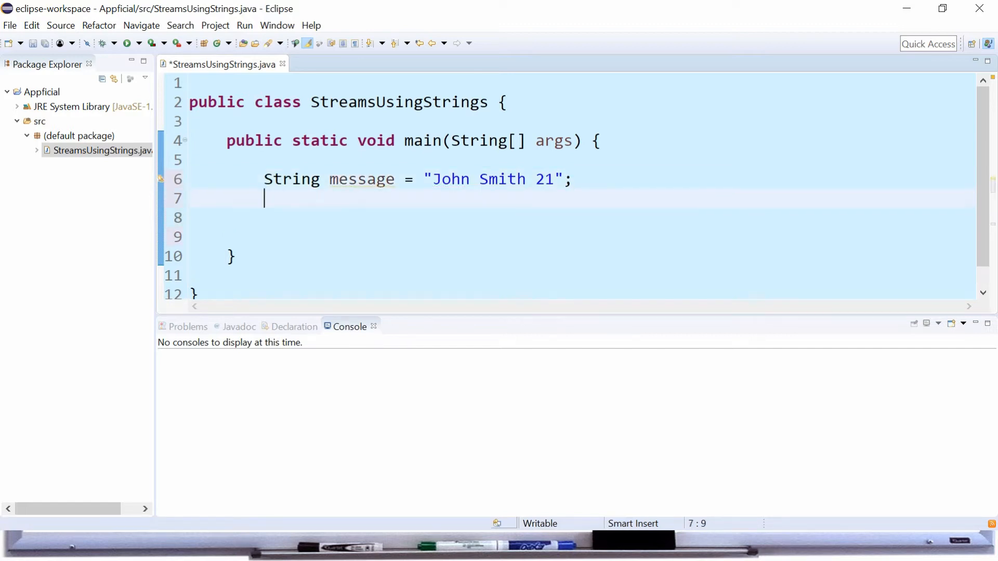
- Create Scanner sc = new Scanner(message); with its import and move to empty line 10
{"action": "type", "text": "Scanner sc ="}
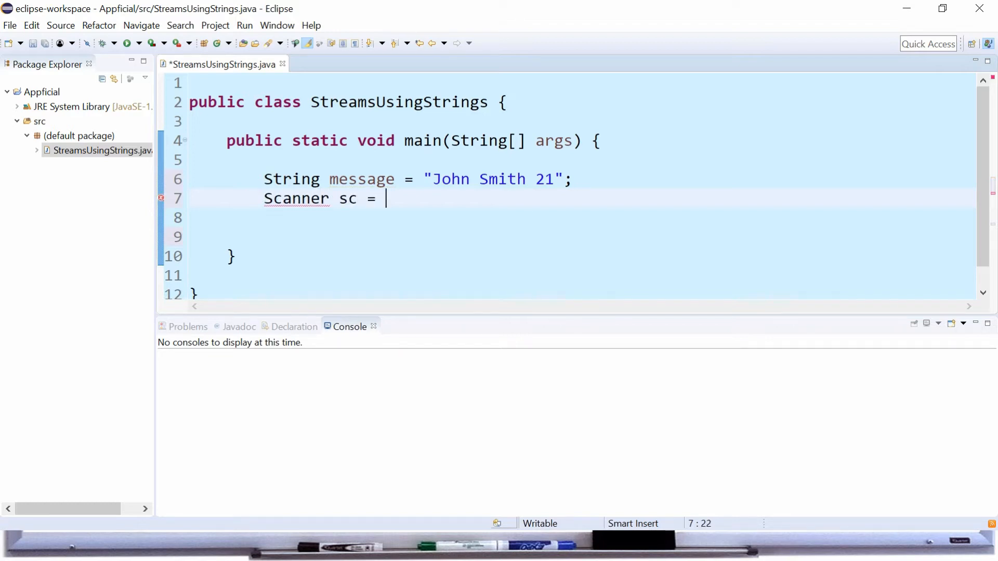
{"action": "type", "text": "new Scanner"}
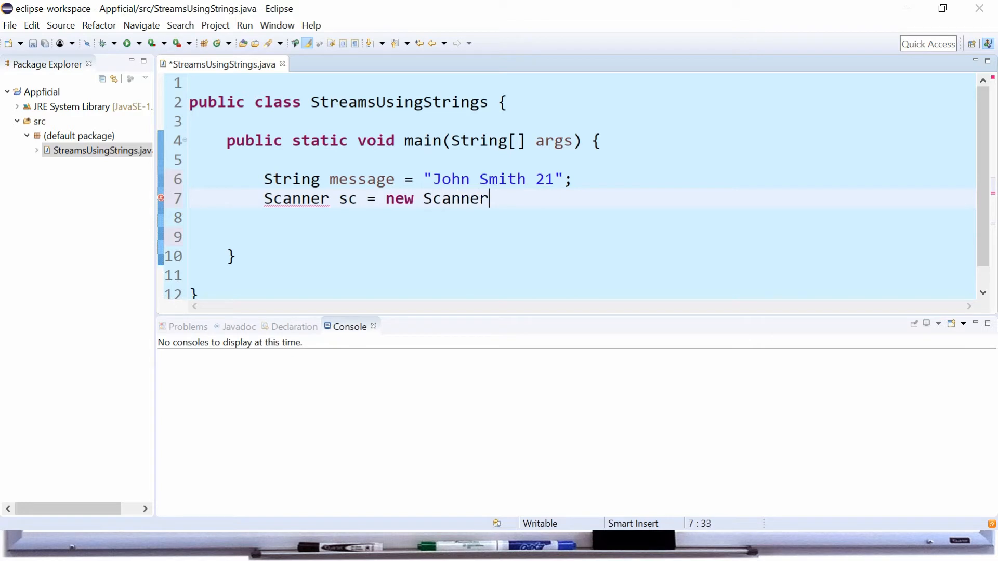
{"action": "type", "text": "(messag)"}
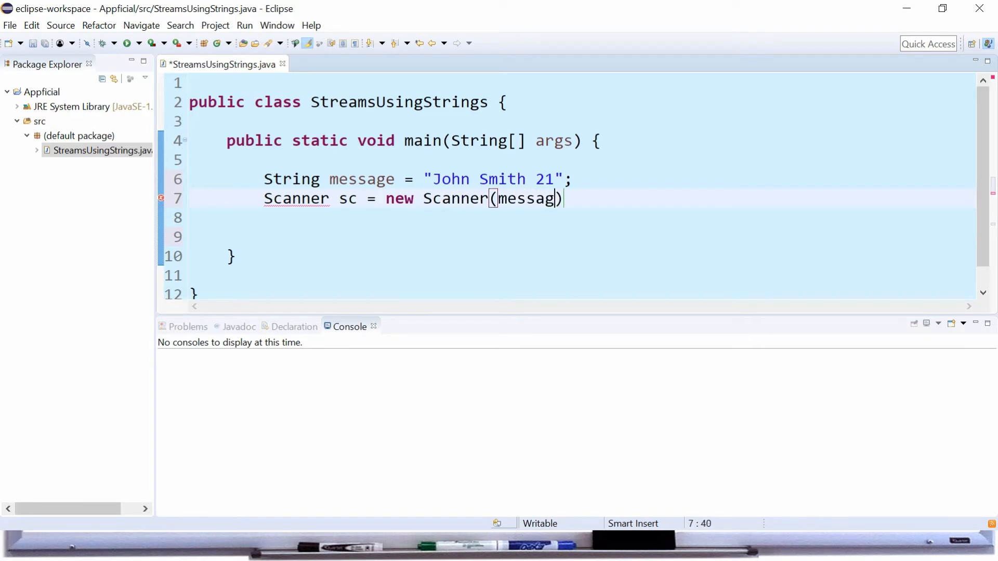
{"action": "type", "text": "e);"}
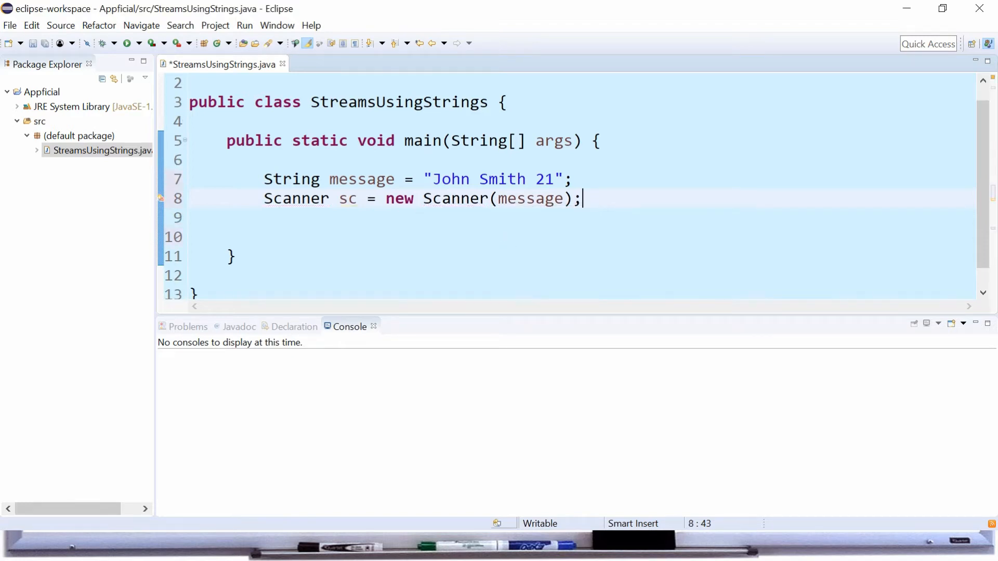
{"action": "key", "text": "ctrl+shift+o"}
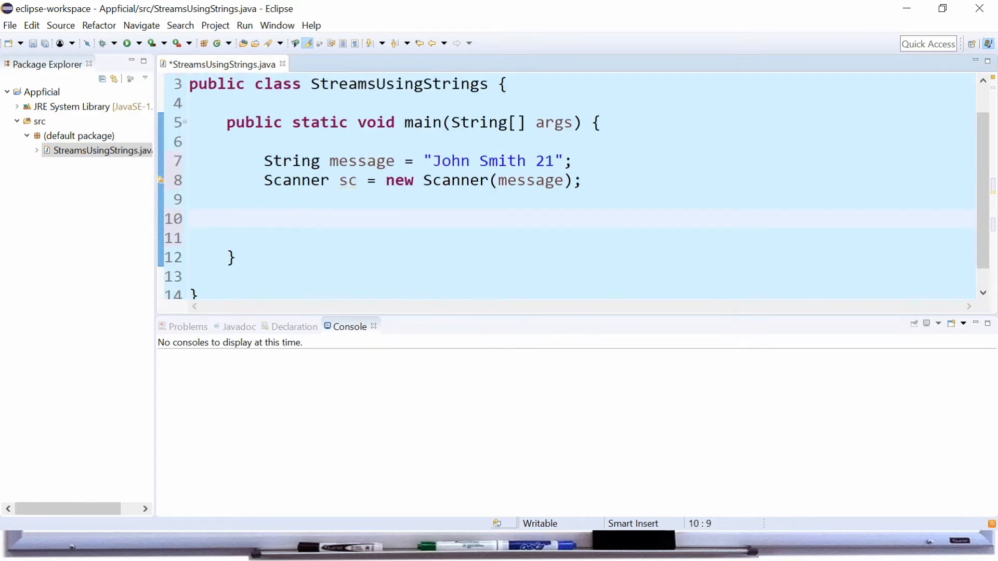
{"action": "left_click", "coordinate": [264, 218]}
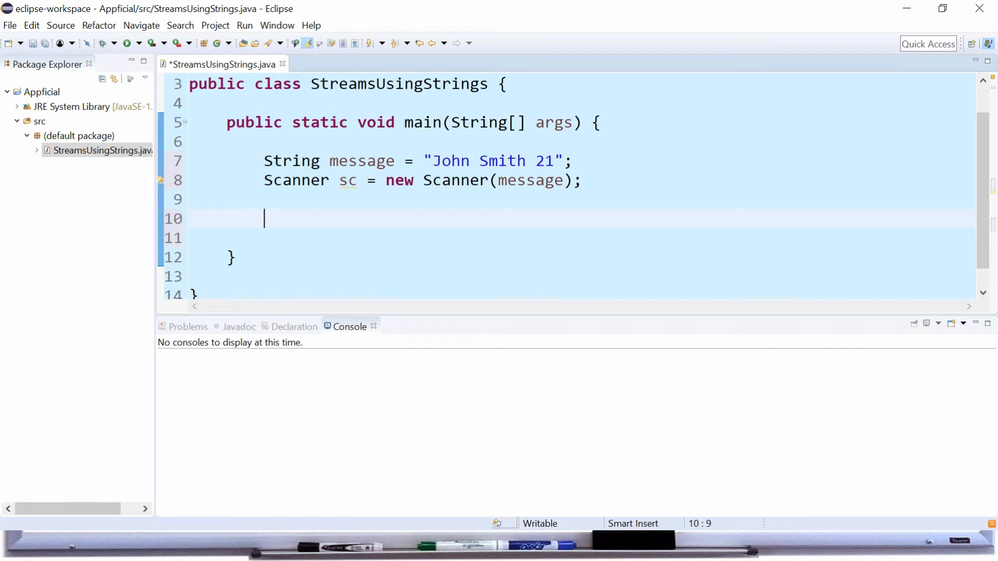
- Read String firstName and String lastName from the scanner with sc.next()
{"action": "type", "text": "S"}
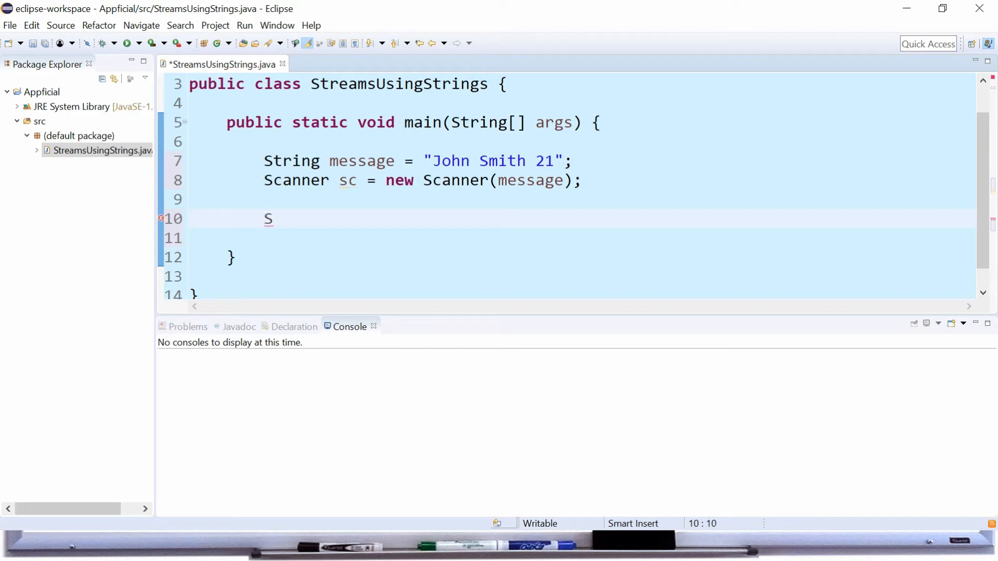
{"action": "type", "text": "tring first"}
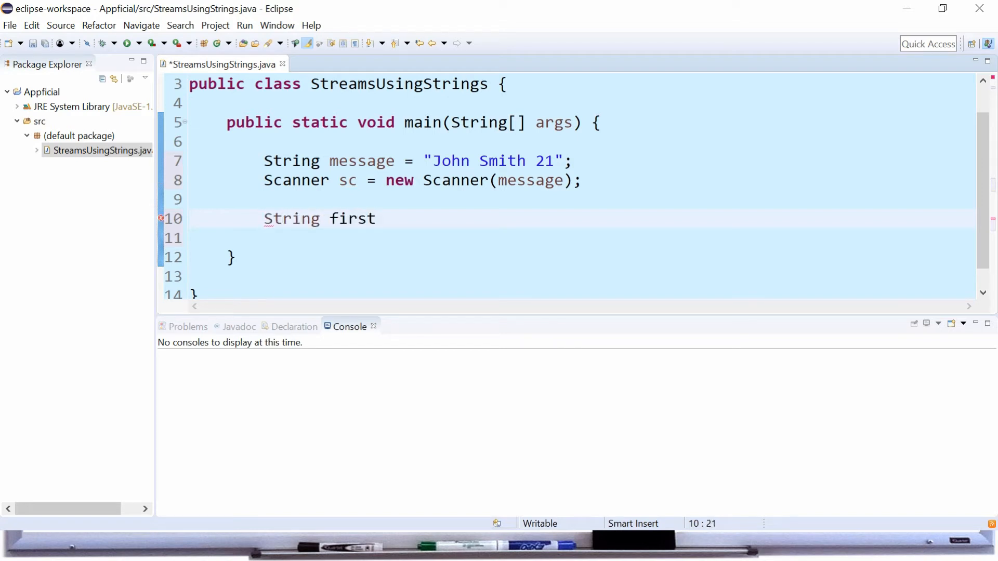
{"action": "type", "text": "Name ="}
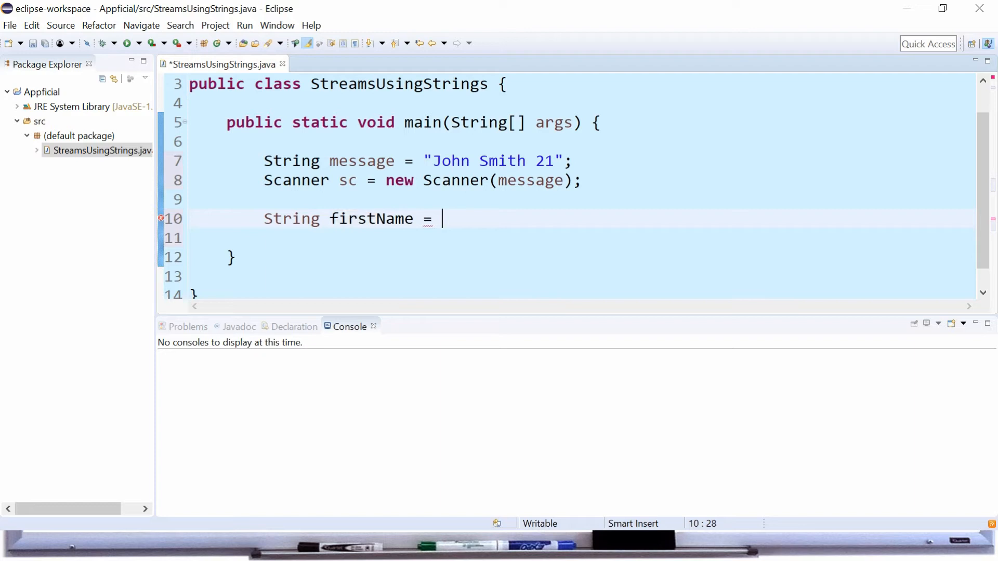
{"action": "type", "text": "sc.next("}
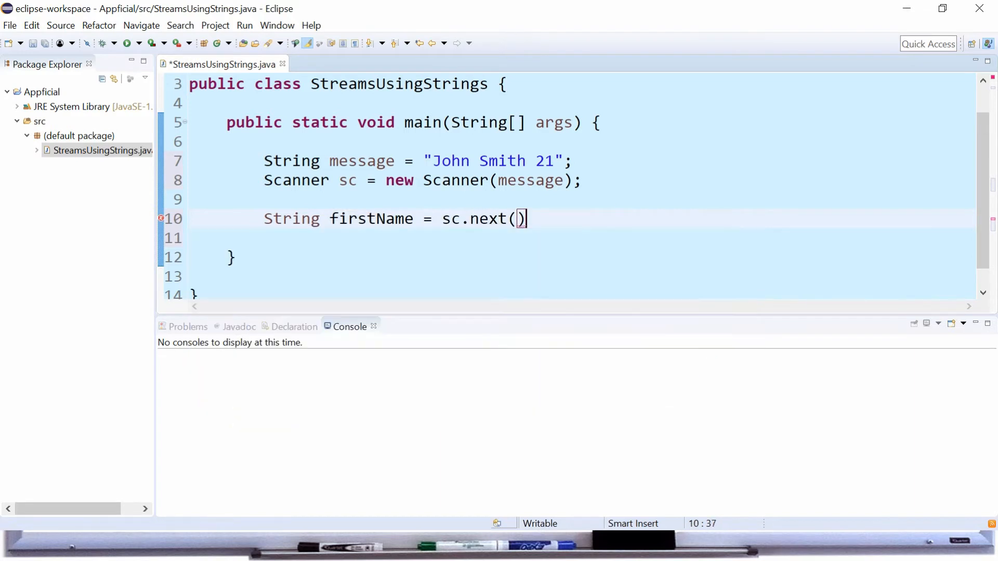
{"action": "type", "text": ";"}
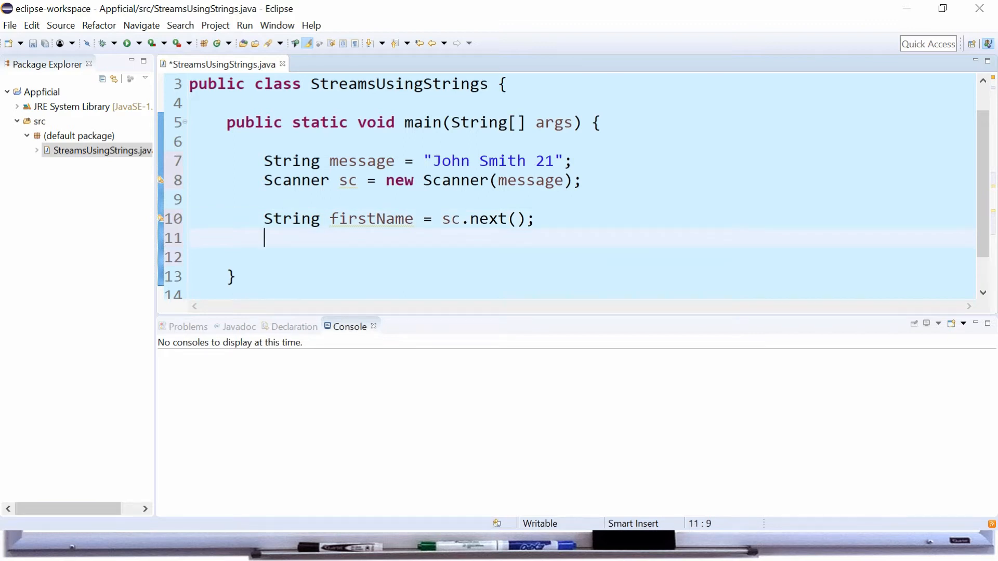
{"action": "type", "text": "S"}
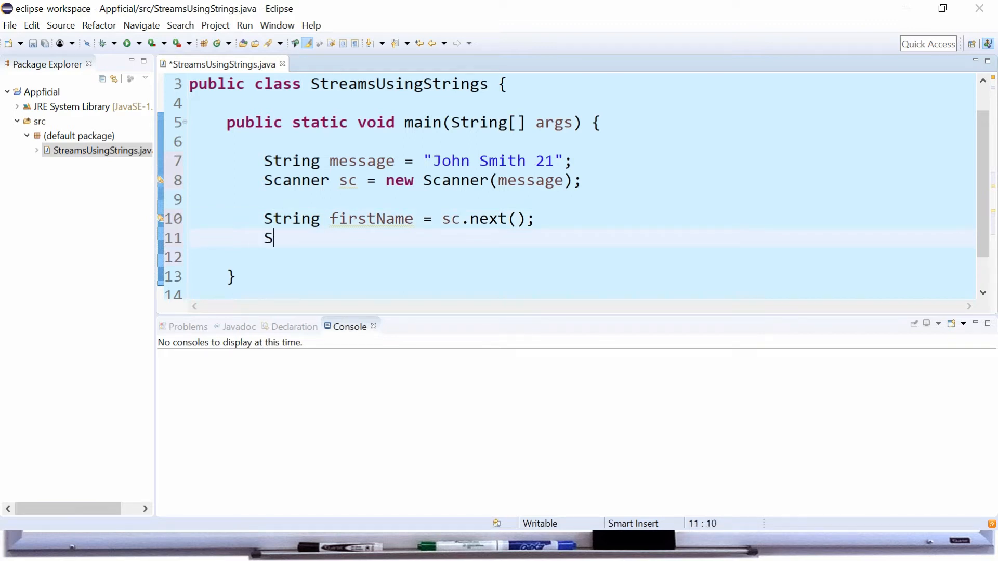
{"action": "type", "text": "tring lastName = sc.next();"}
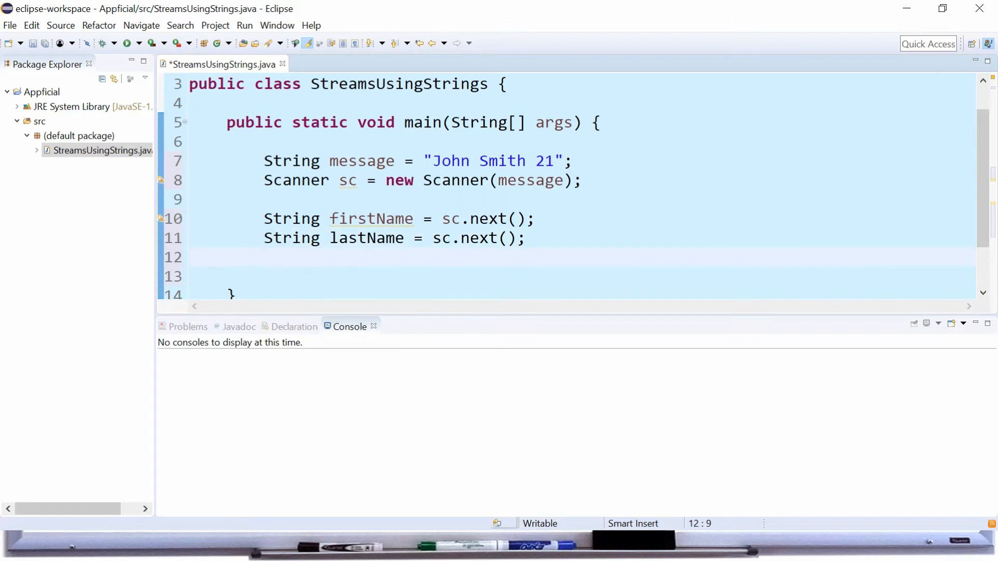
- Read int age from the scanner with sc.nextInt()
{"action": "type", "text": "int"}
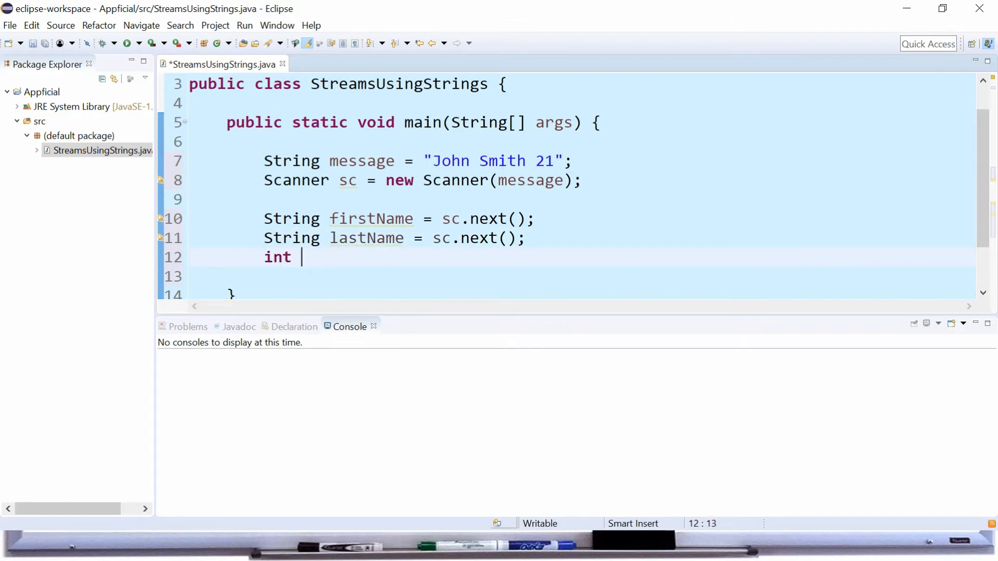
{"action": "type", "text": "age = sc"}
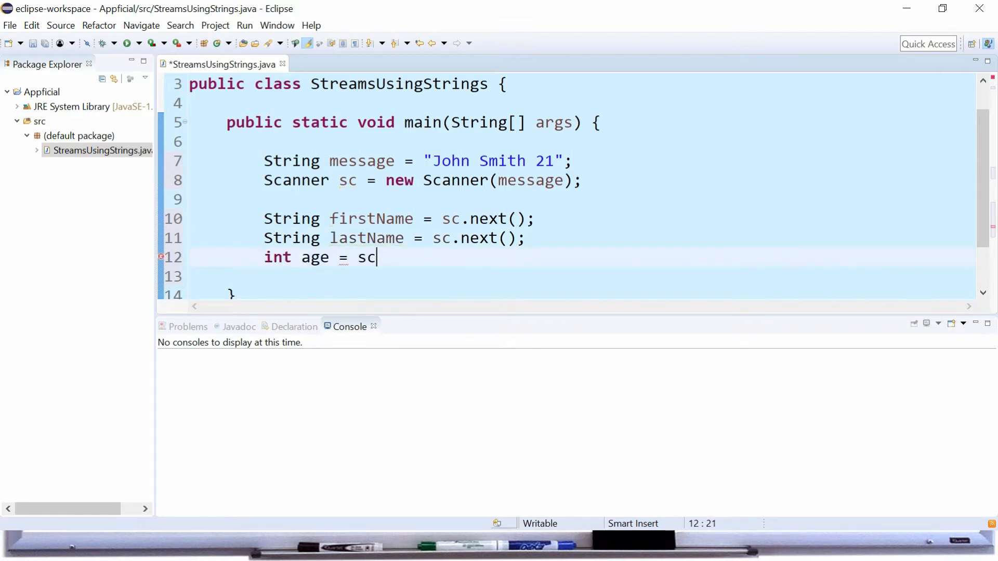
{"action": "type", "text": ".nextIn"}
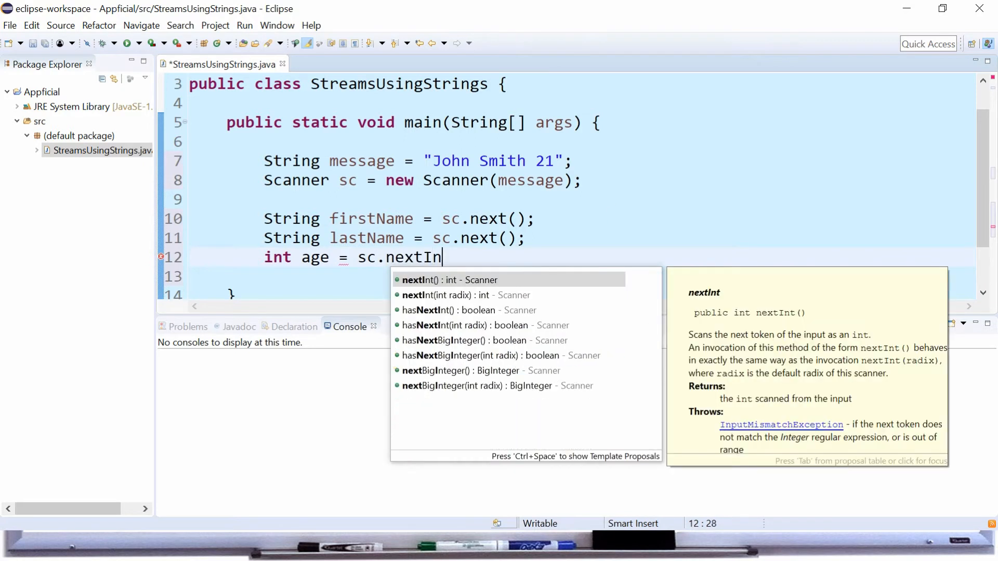
{"action": "type", "text": "t"}
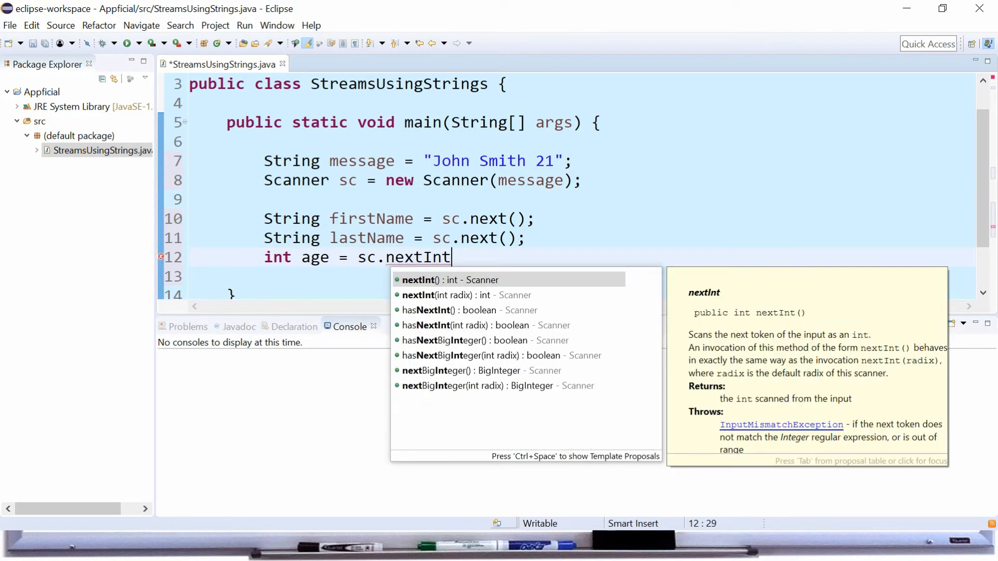
{"action": "type", "text": "();"}
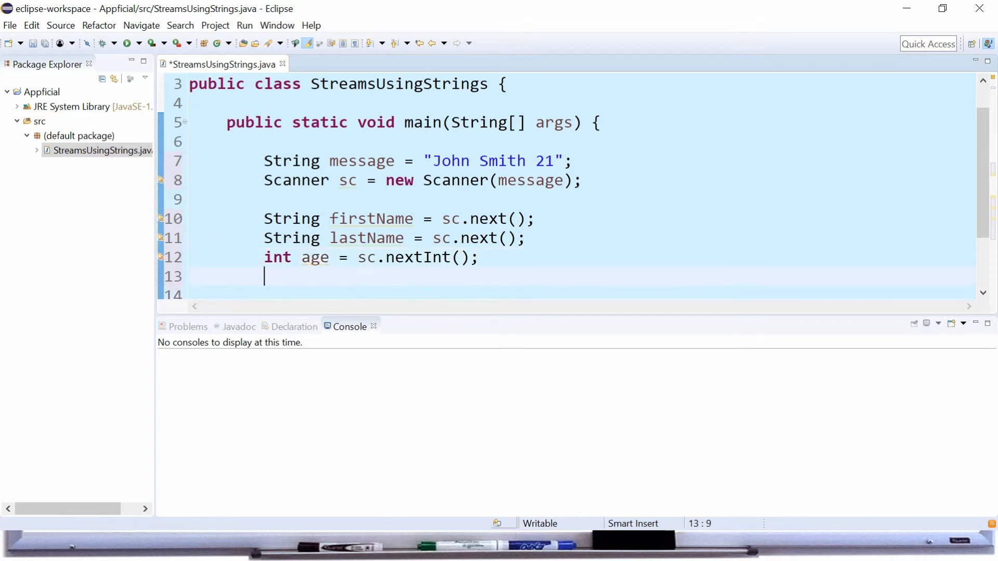
- Write System.out.println concatenating firstName, " ", lastName, " is " and age
{"action": "type", "text": "System.out.println(arg0);"}
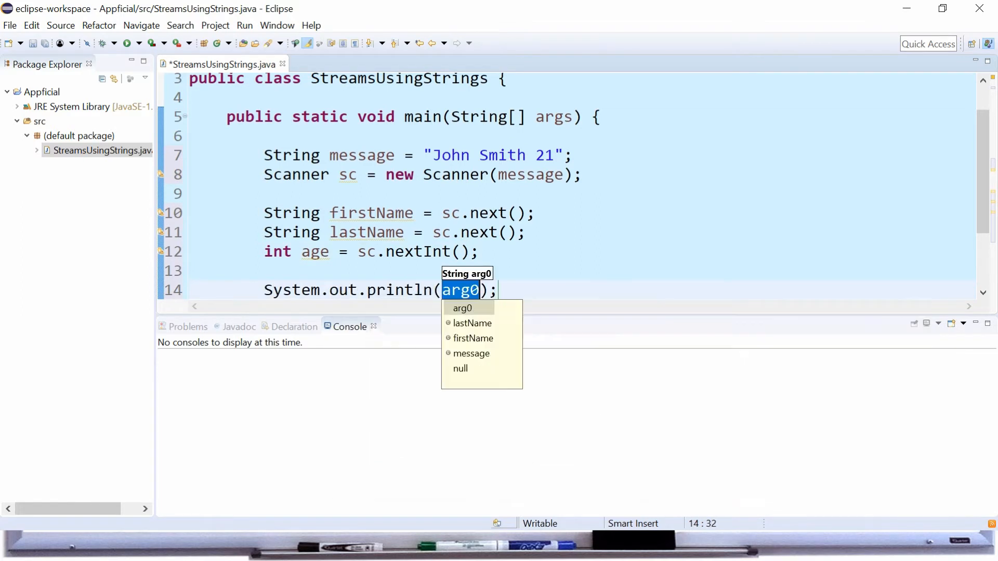
{"action": "type", "text": "firstN"}
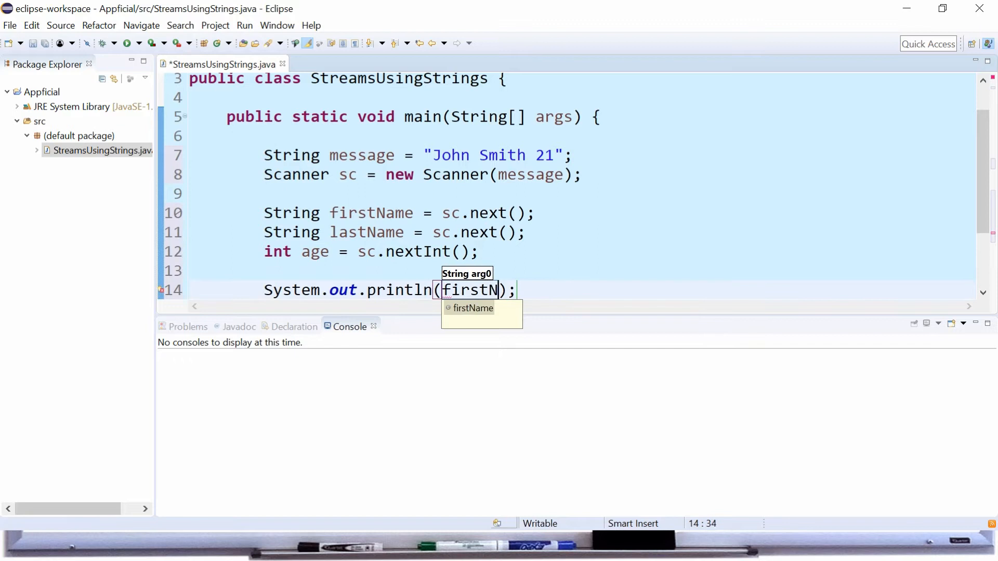
{"action": "type", "text": "ame + \" \" + lastName + \""}
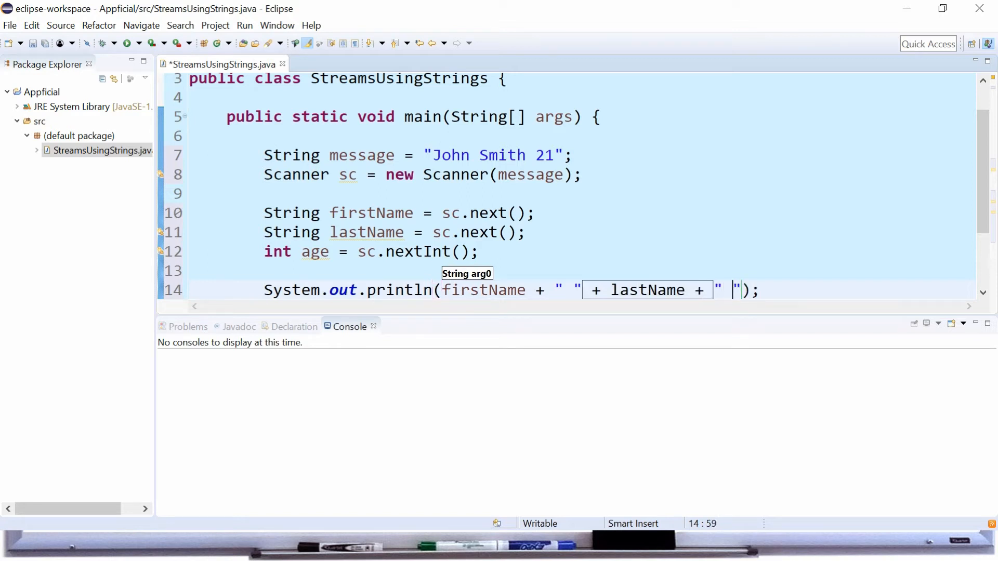
{"action": "type", "text": "is \" + age +"}
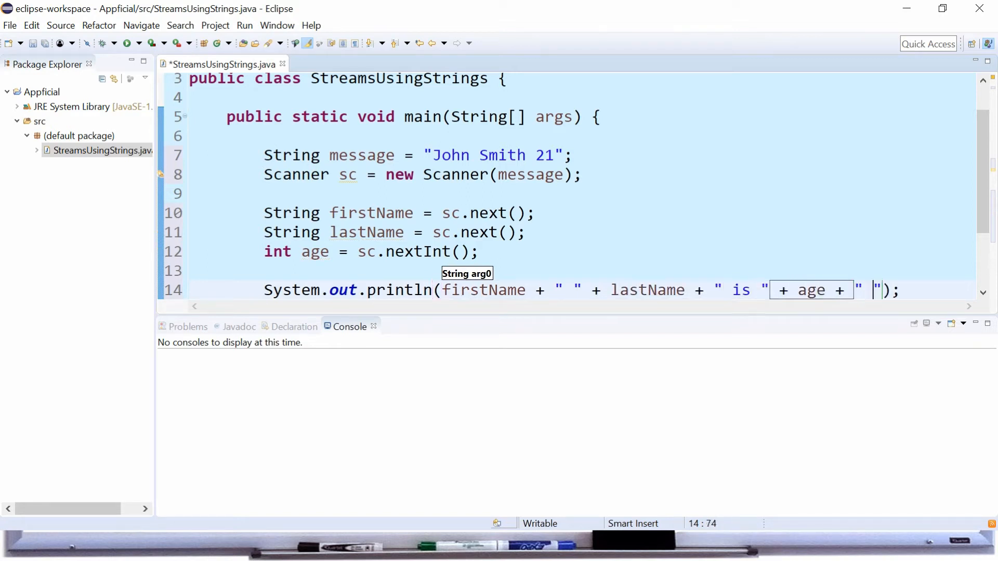
- Finish the println with " years old" and run StreamsUsingStrings from the toolbar
{"action": "type", "text": "years old"}
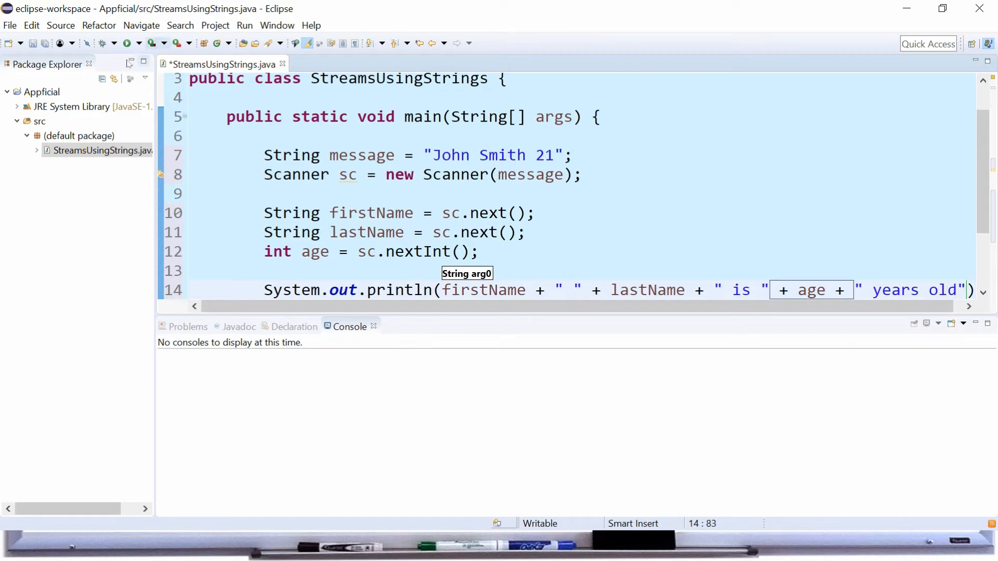
{"action": "left_click", "coordinate": [127, 43]}
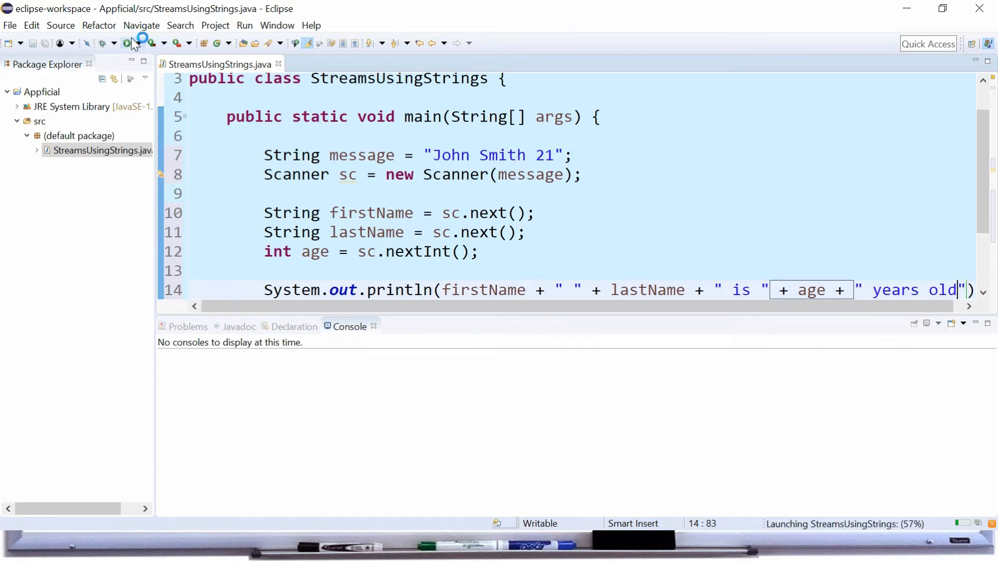
{"action": "left_click", "coordinate": [127, 43]}
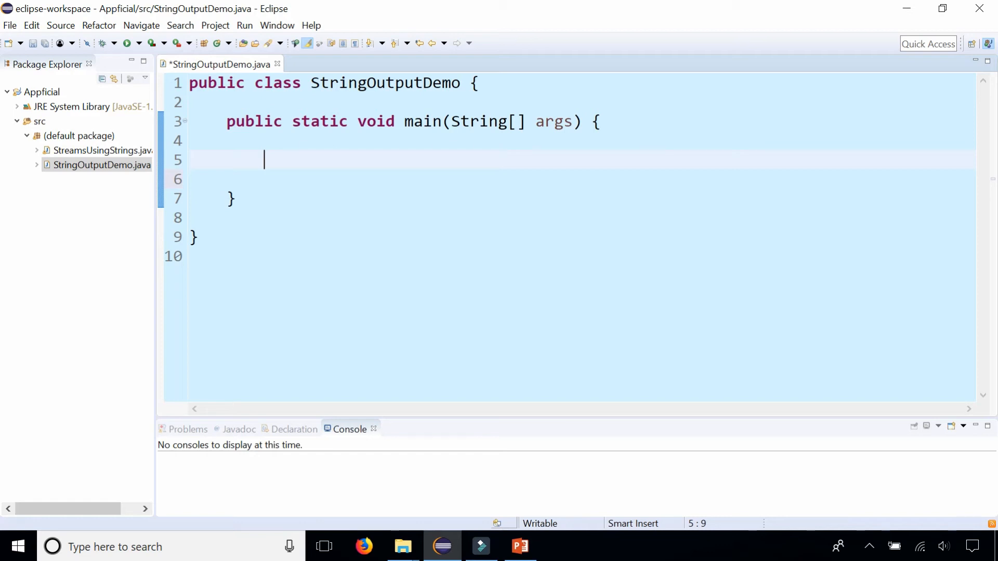
- Declare StringWriter charStream = new StringWriter(); and import java.io.StringWriter via Quick Fix
{"action": "type", "text": "StringWriter char"}
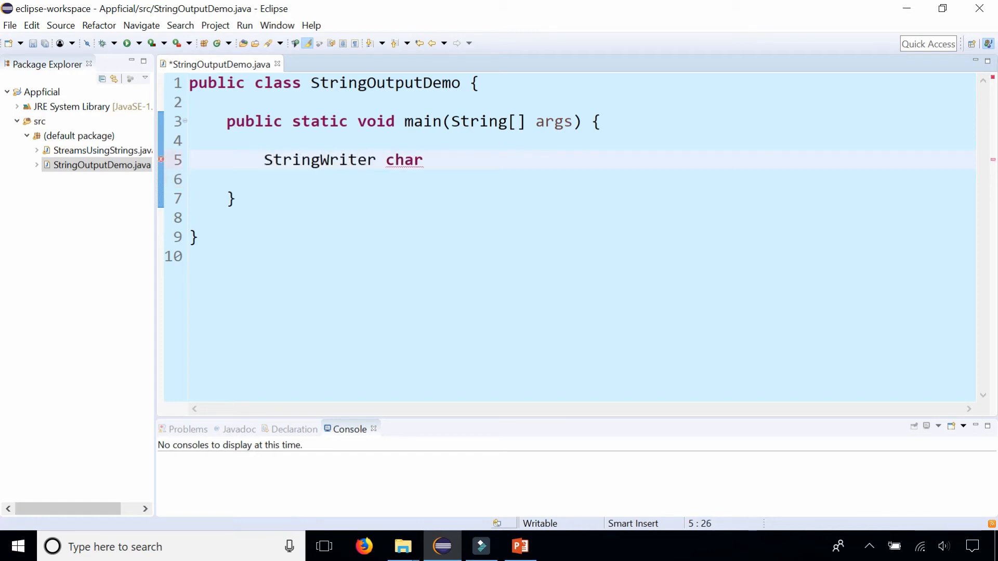
{"action": "type", "text": "Stream ="}
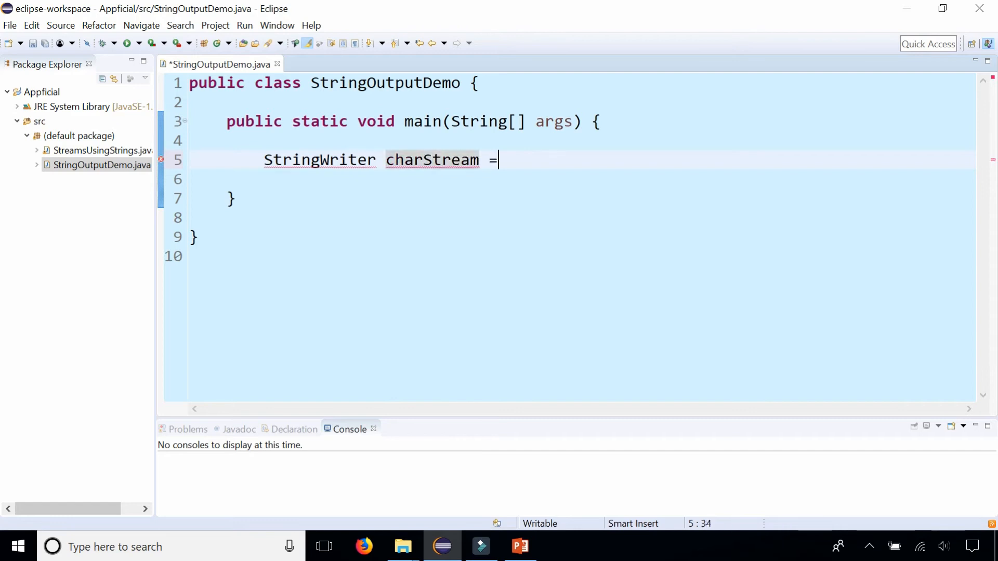
{"action": "type", "text": "new StringW"}
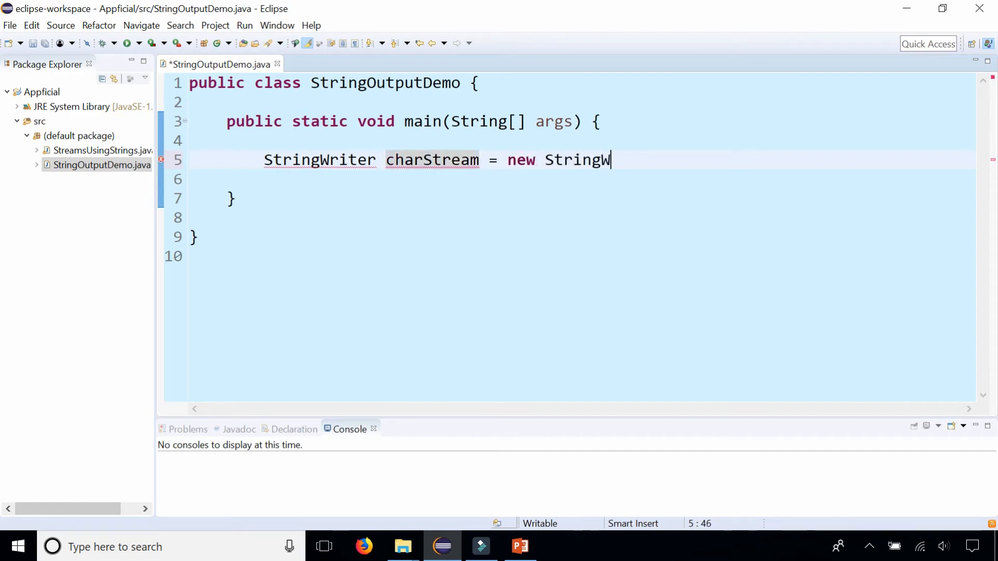
{"action": "type", "text": "riter();"}
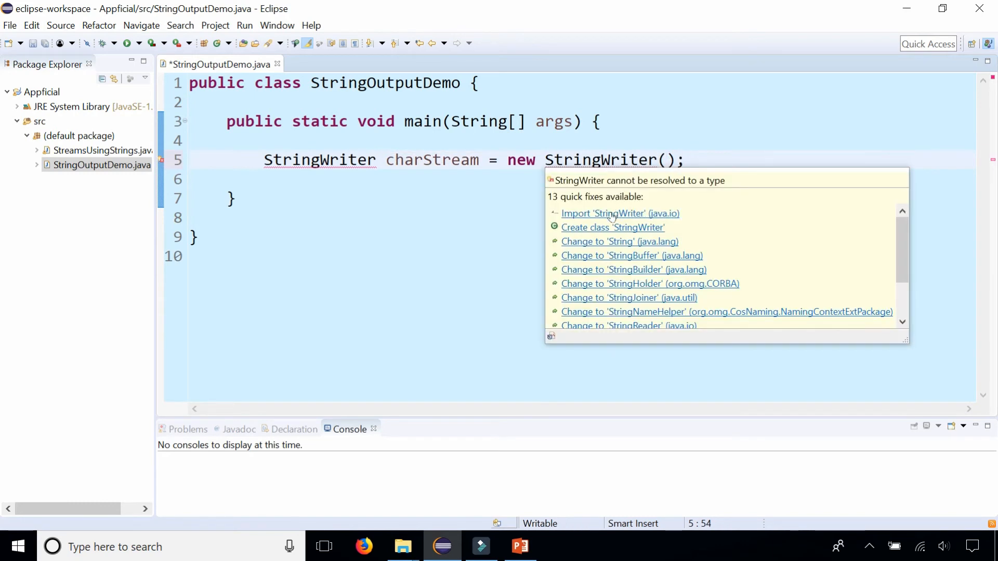
{"action": "left_click", "coordinate": [620, 213]}
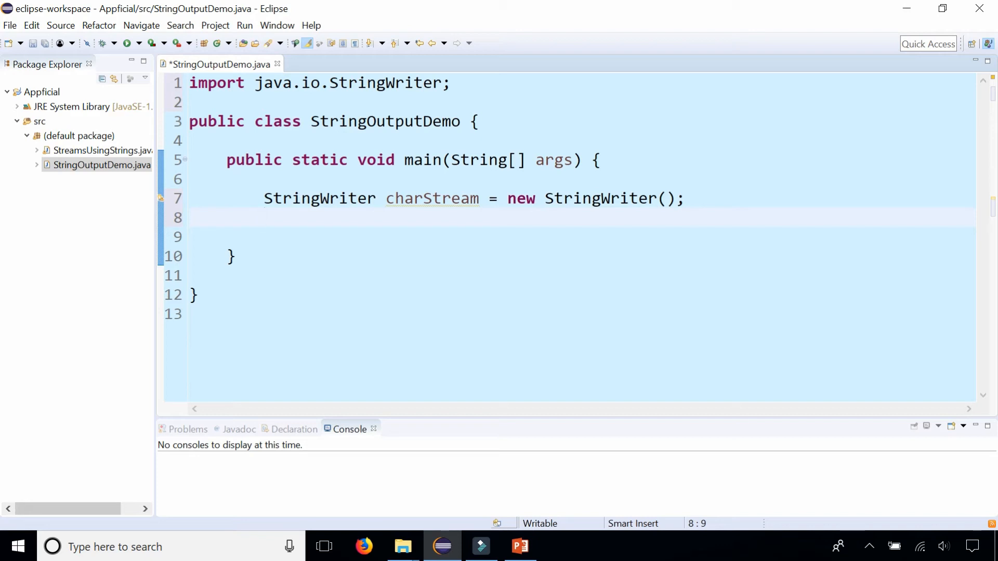
- Declare PrintWriter outputStringStream = new PrintWriter(charStream); and import java.io.PrintWriter
{"action": "type", "text": "PrintWriter"}
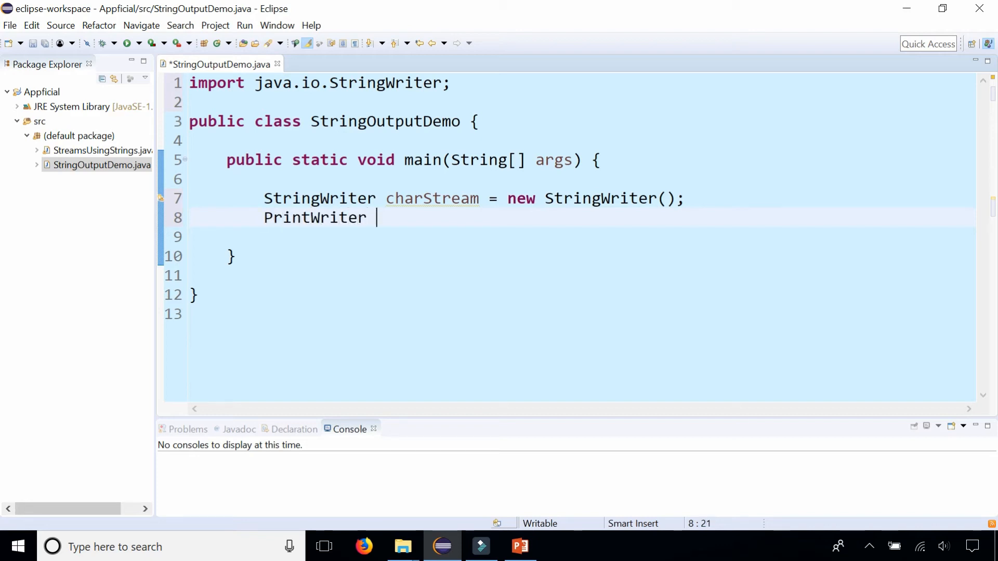
{"action": "type", "text": "outputSt"}
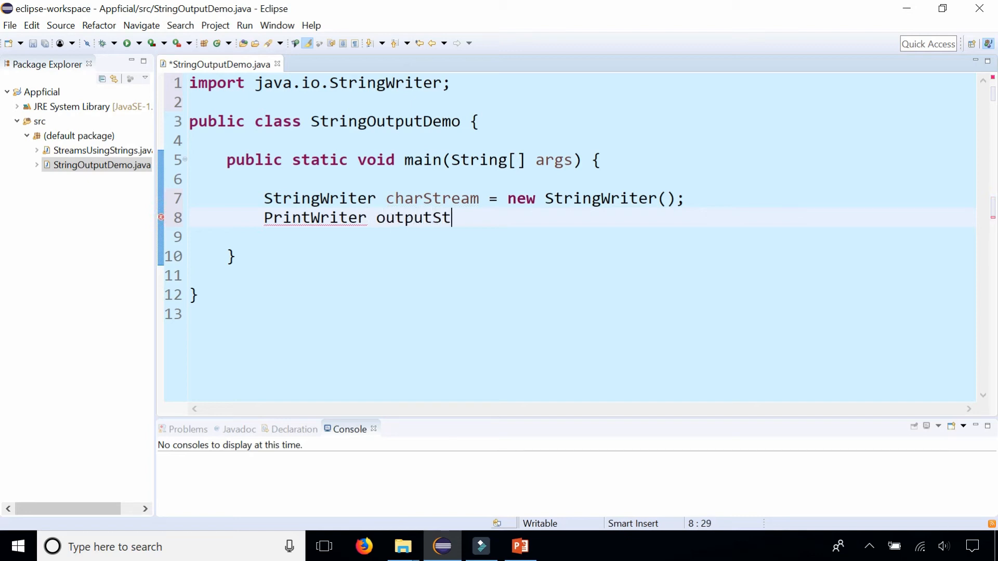
{"action": "type", "text": "ringStream"}
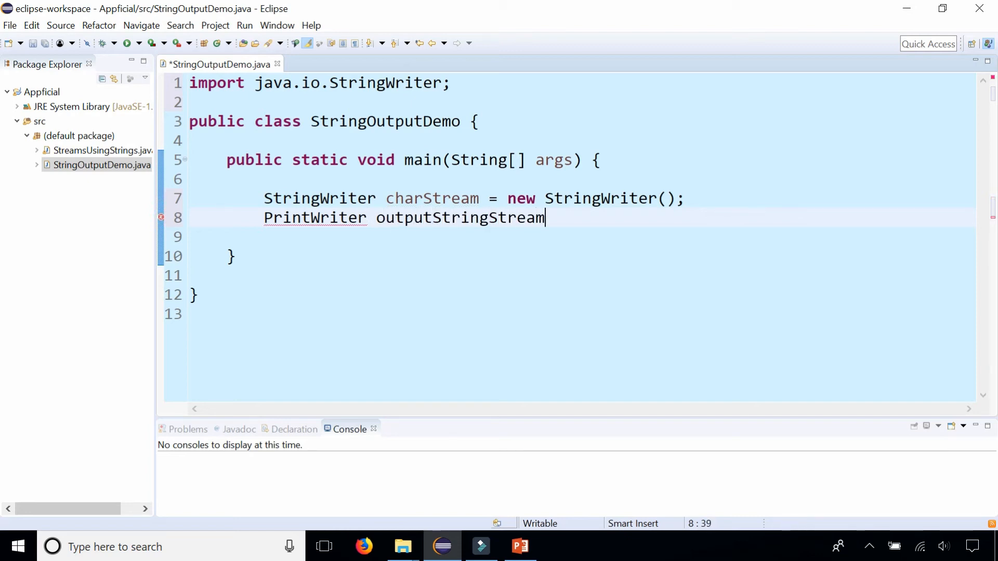
{"action": "type", "text": "= new"}
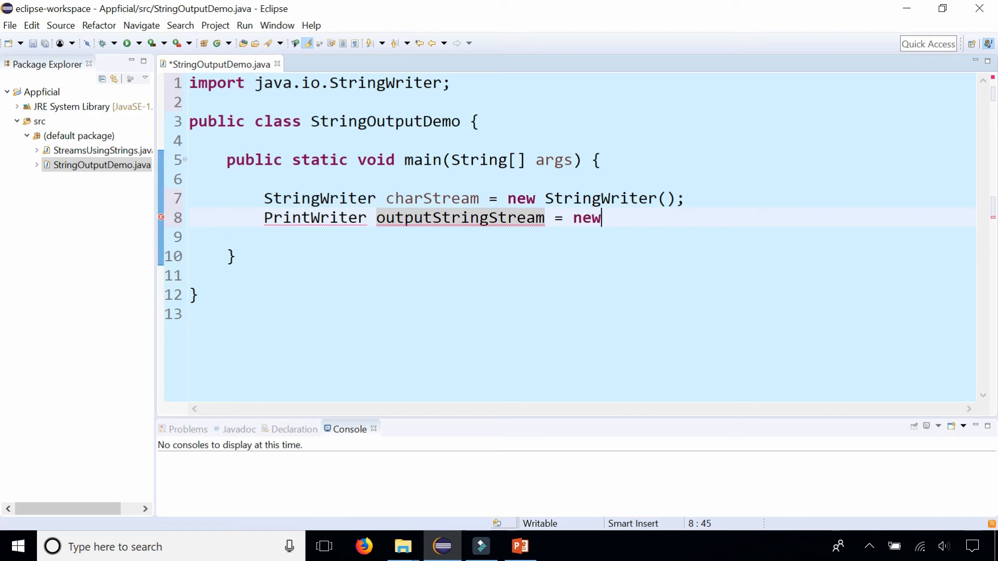
{"action": "type", "text": "PrintWriter()"}
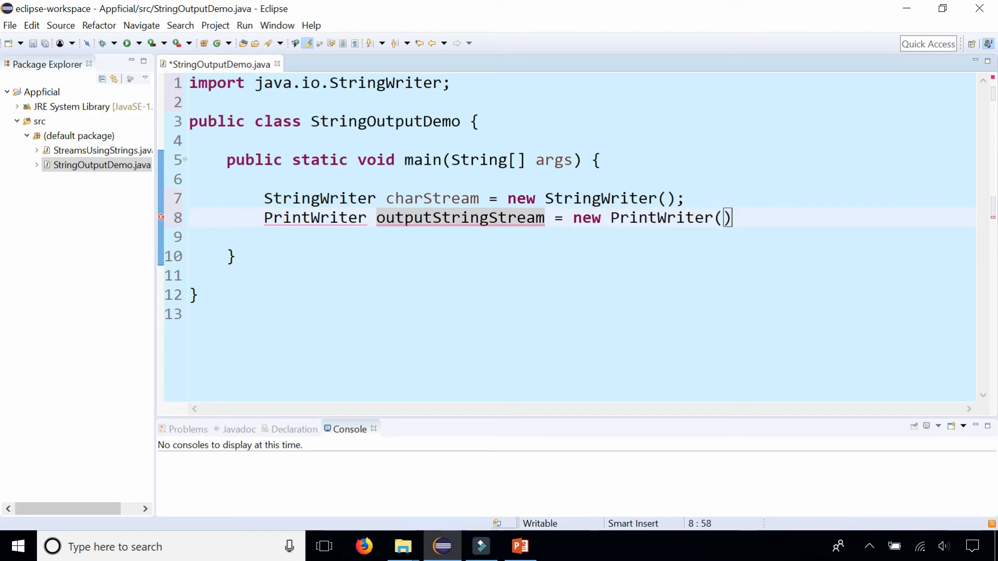
{"action": "type", "text": "charStream"}
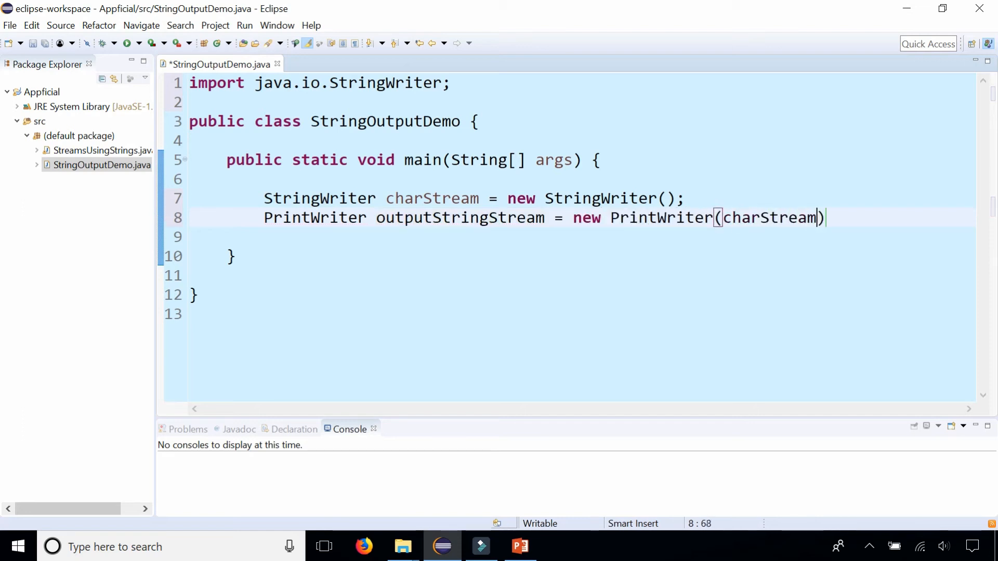
{"action": "type", "text": ";"}
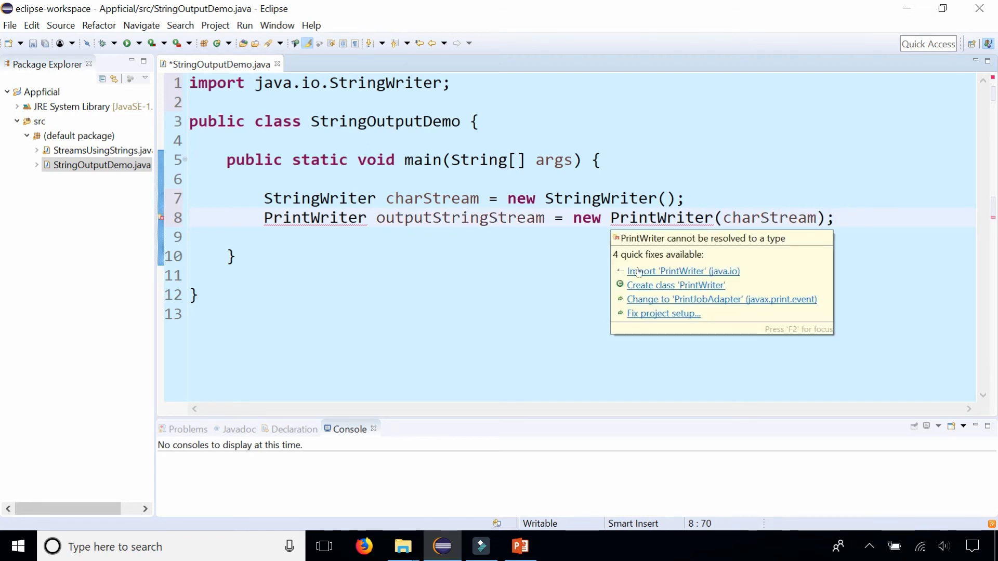
{"action": "left_click", "coordinate": [683, 271]}
{"action": "type", "text": "String"}
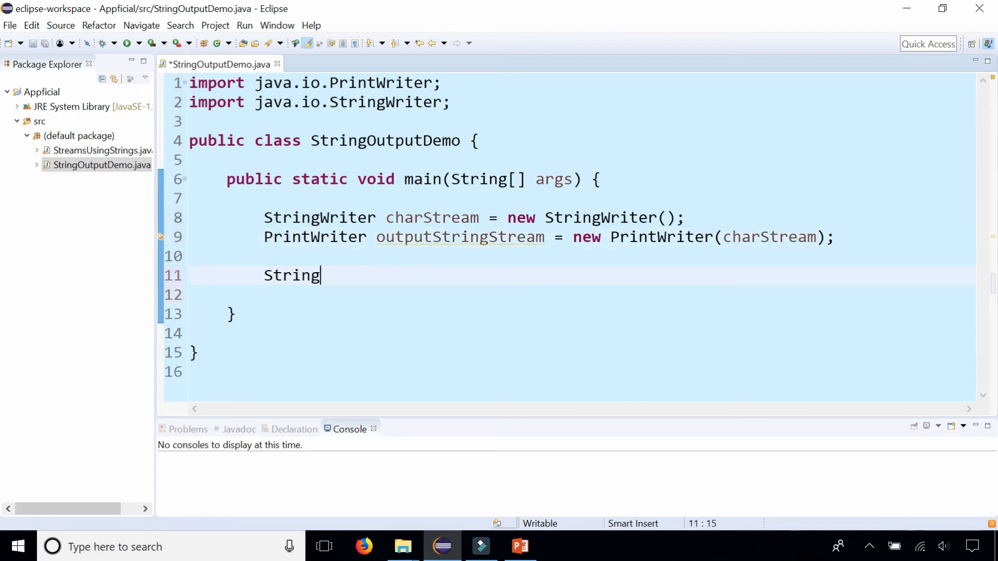
- Declare String firstName = "Will", String lastName = "Smith" and int age = 49
{"action": "type", "text": "firstName"}
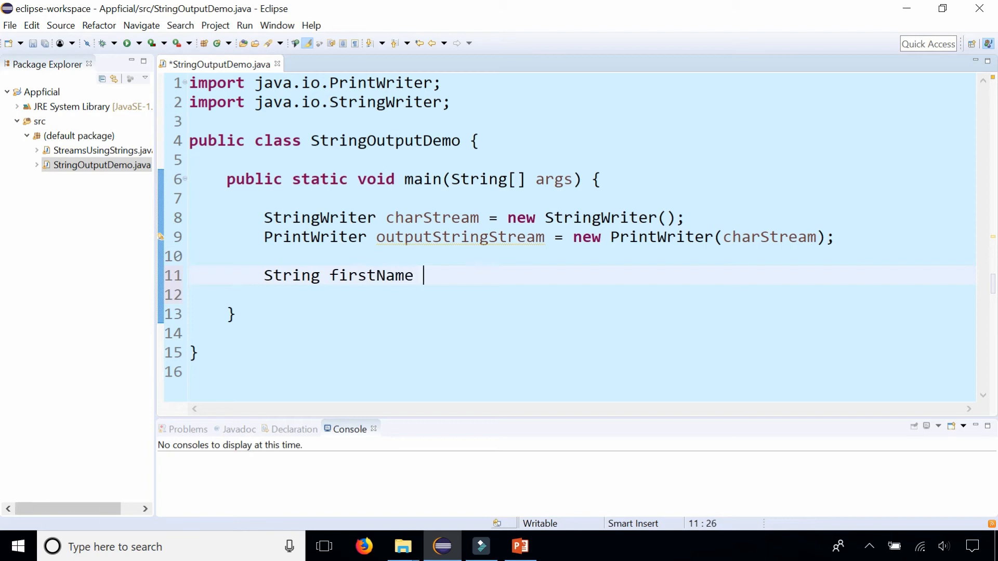
{"action": "type", "text": "= \"Wil\""}
{"action": "left_click", "coordinate": [582, 294]}
{"action": "type", "text": "String lastName = \"Smith\";"}
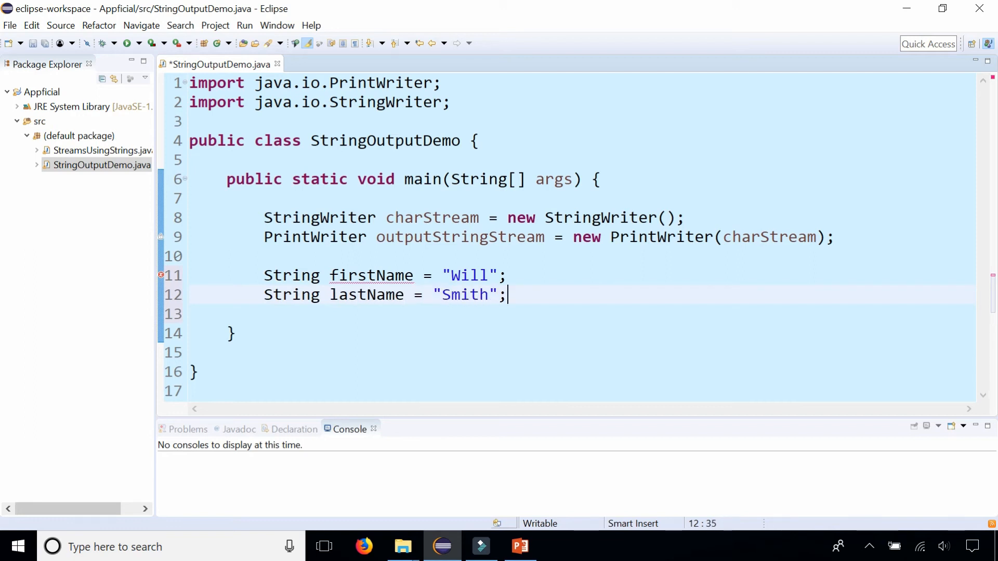
{"action": "type", "text": "int"}
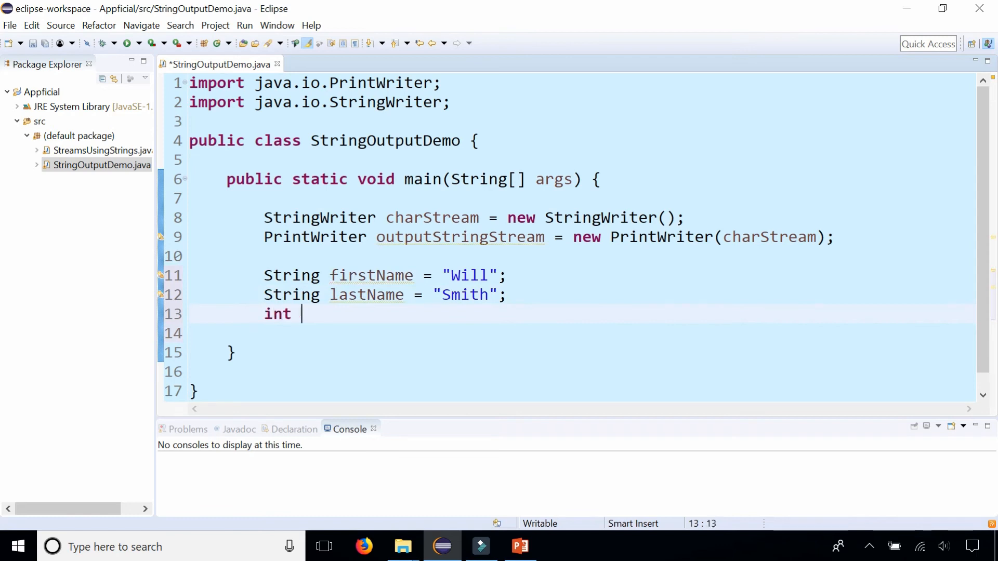
{"action": "type", "text": "age = 49;"}
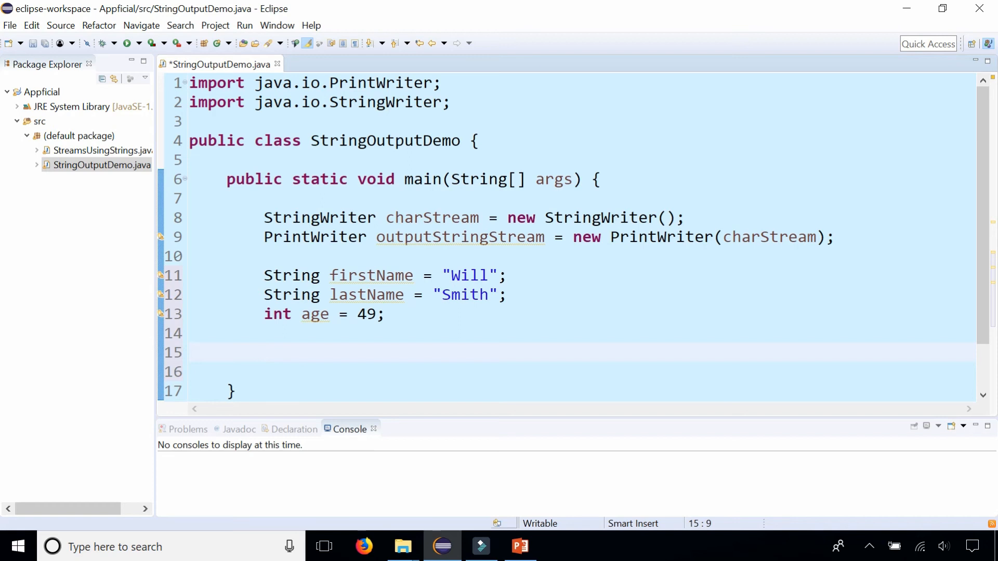
- Write outputStringStream.print(firstName + " " + lastName + " is " + age + " years old")
{"action": "type", "text": "output"}
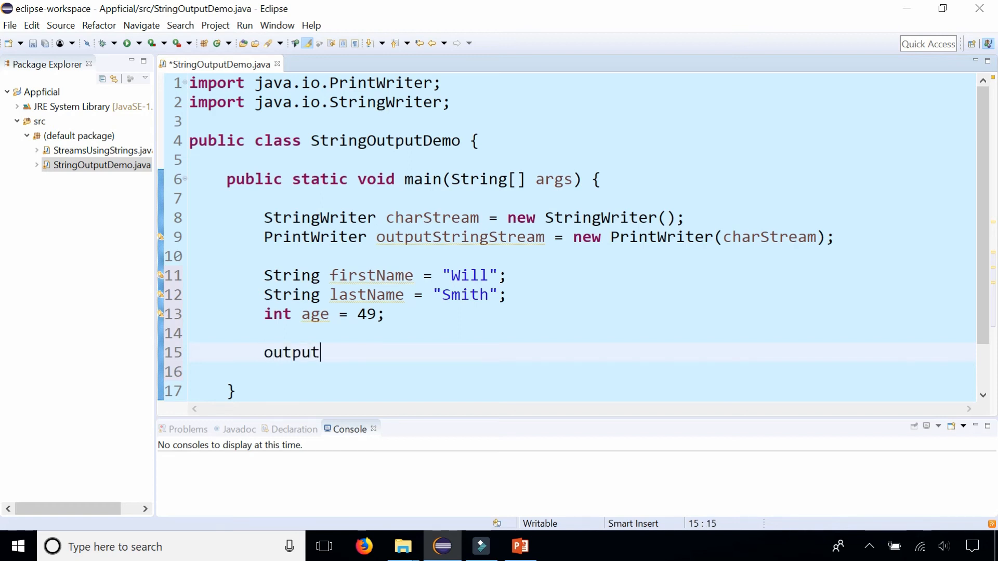
{"action": "type", "text": "StringStream"}
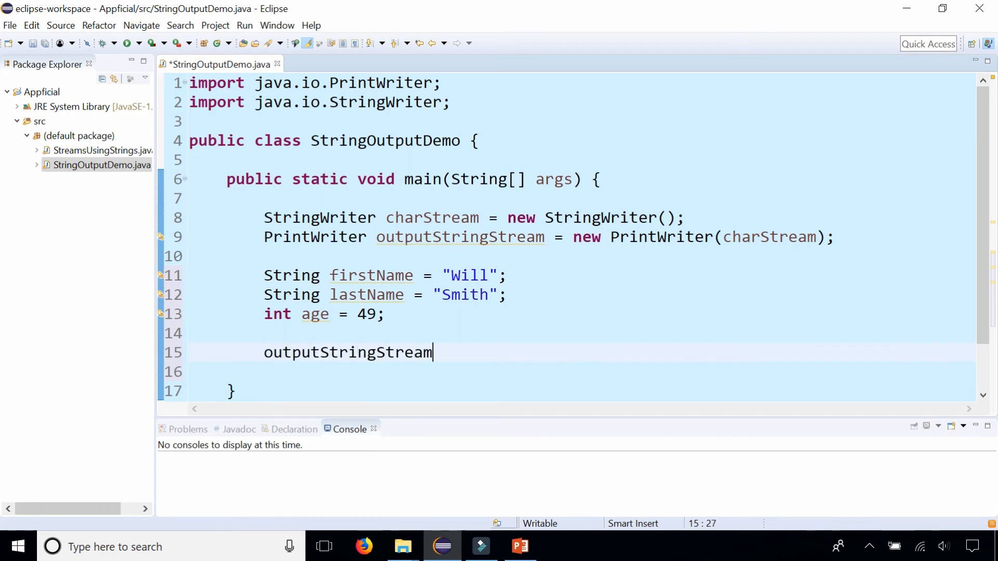
{"action": "type", "text": ".print(s);"}
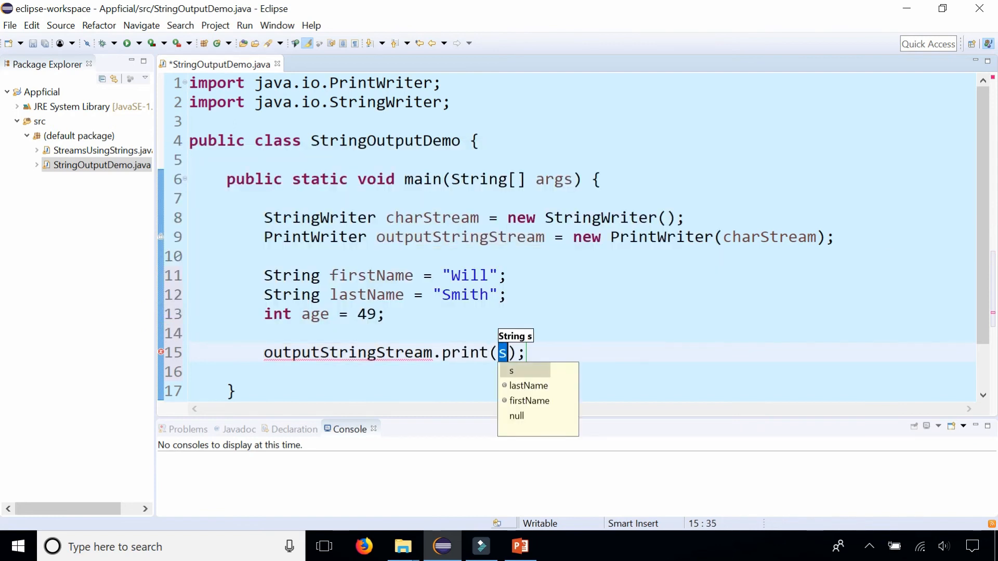
{"action": "type", "text": "firstName"}
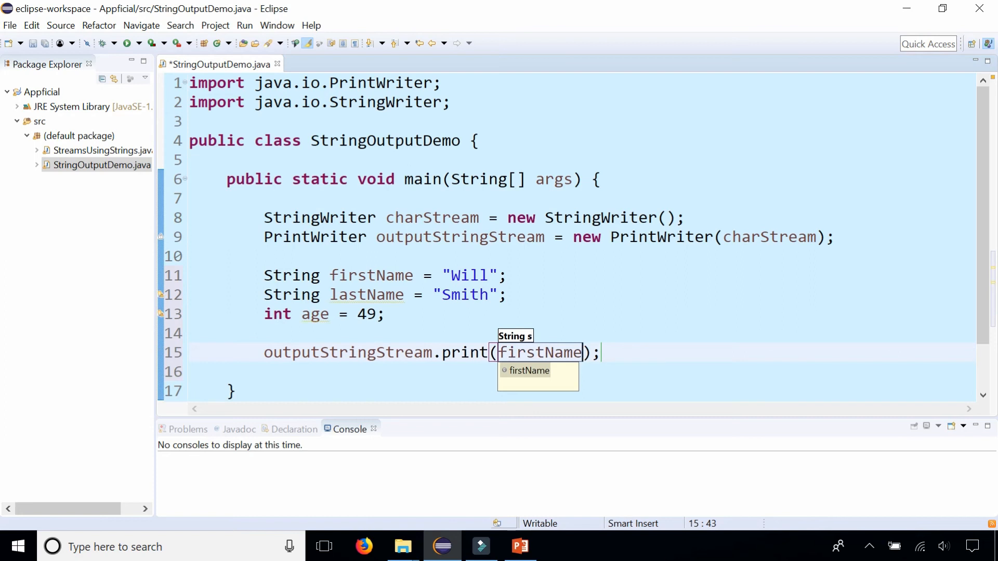
{"action": "type", "text": "+ \" \" + lastName + \" is \" + age + \" years"}
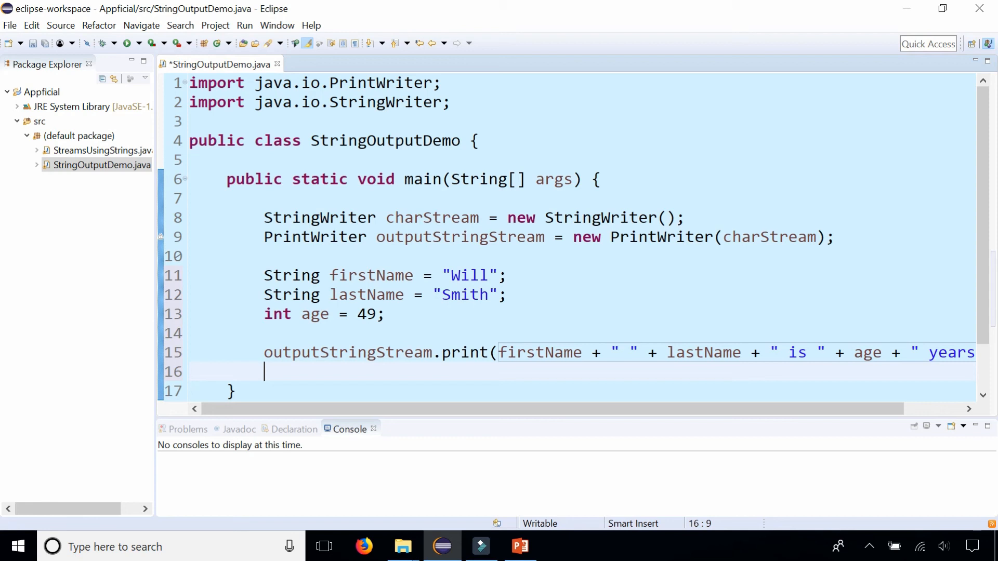
- Declare String message = charStream.toString(); to capture the written text
{"action": "type", "text": "String mes"}
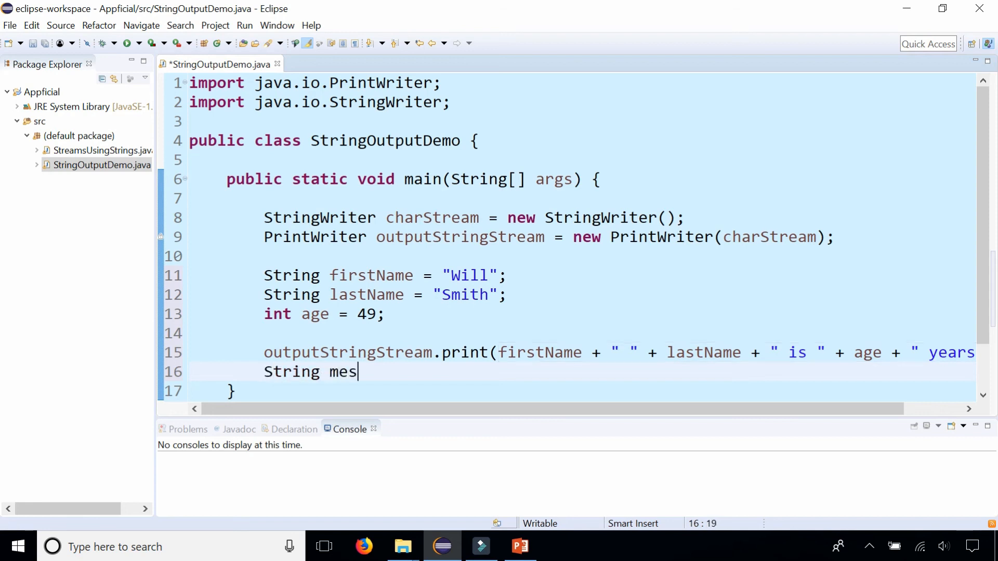
{"action": "type", "text": "sage = cha"}
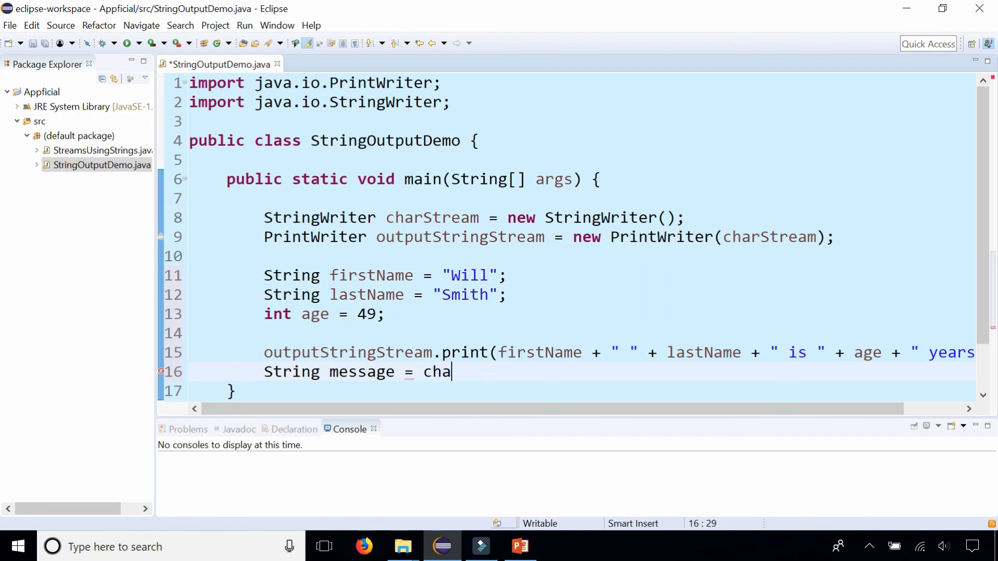
{"action": "type", "text": "r"}
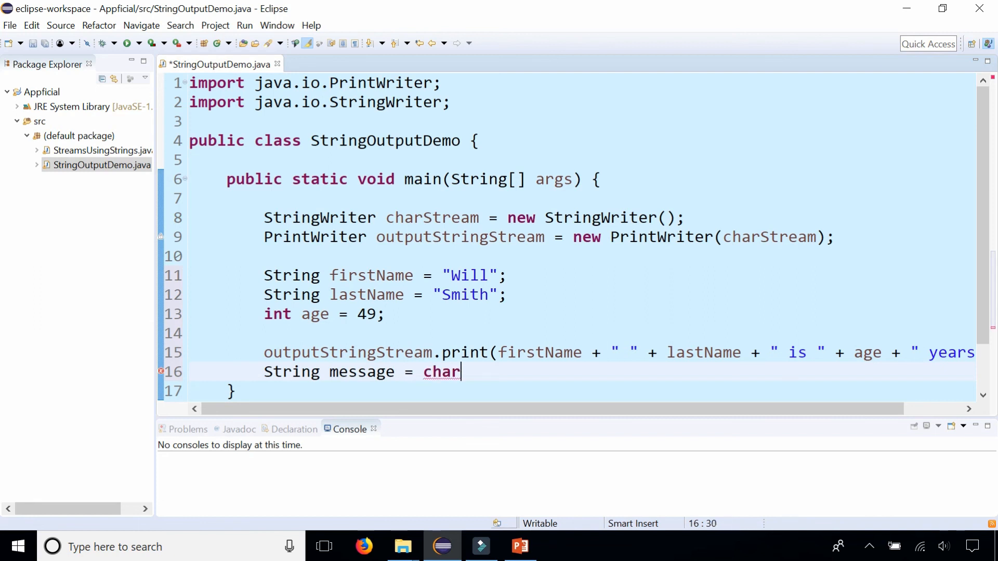
{"action": "type", "text": "Stream"}
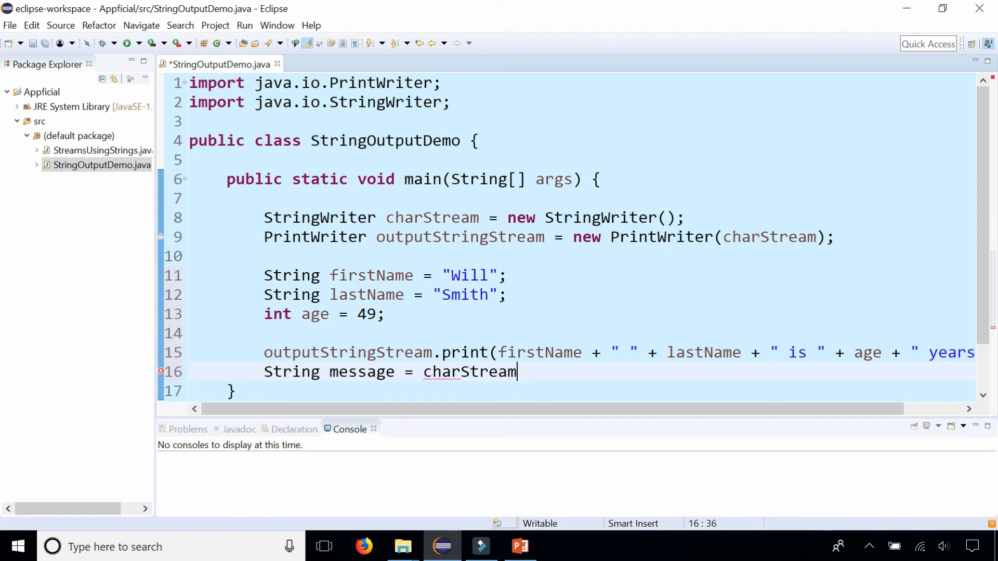
{"action": "type", "text": ".toString();"}
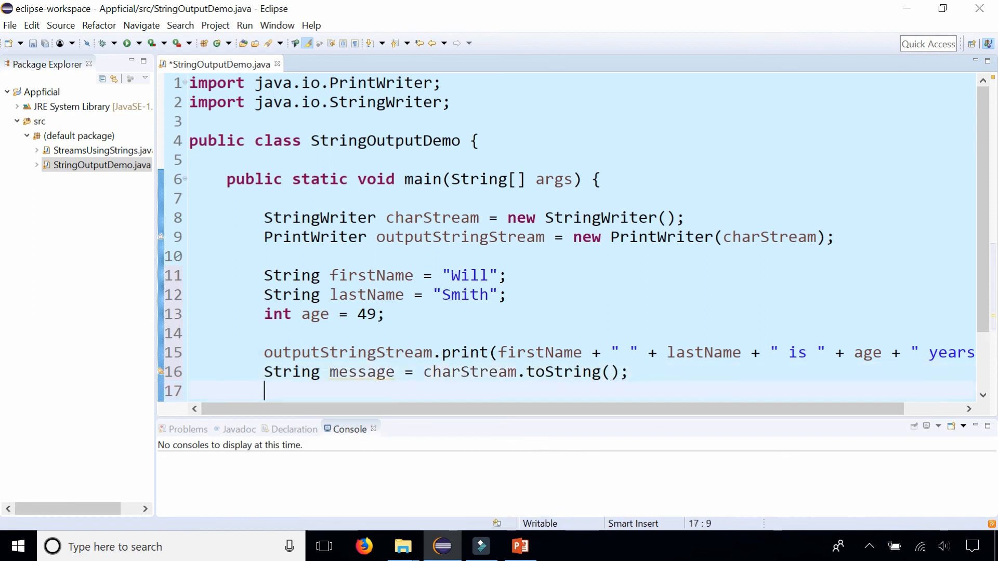
- Print message with System.out.println, save, and run to show "Will Smith is 49 years old"
{"action": "type", "text": "System."}
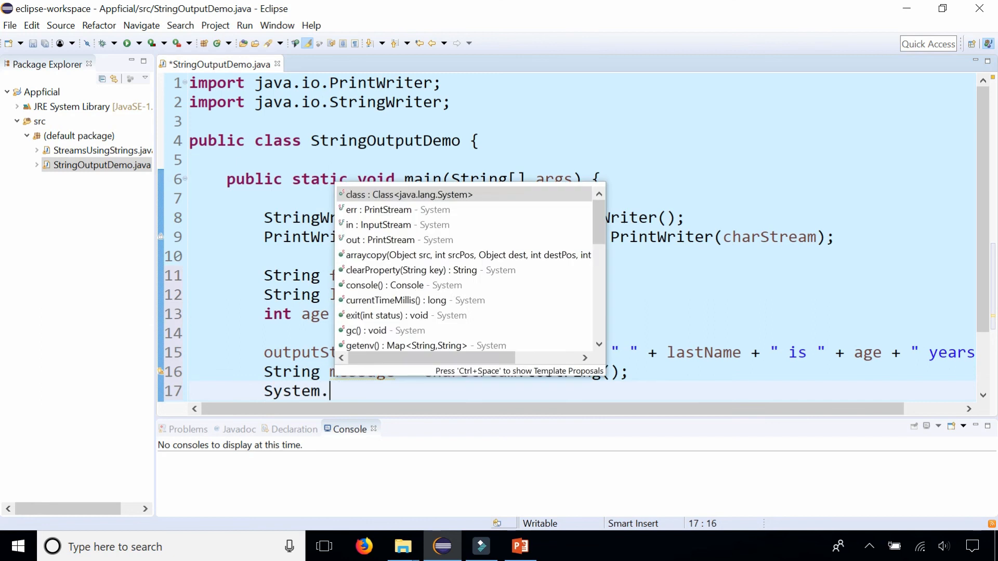
{"action": "type", "text": "out.println(message);"}
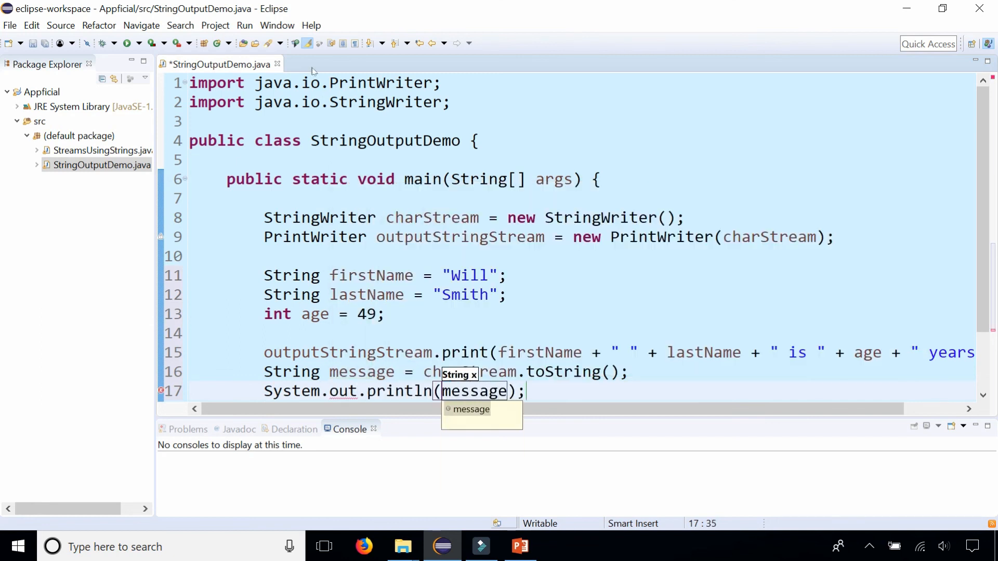
{"action": "left_click", "coordinate": [127, 43]}
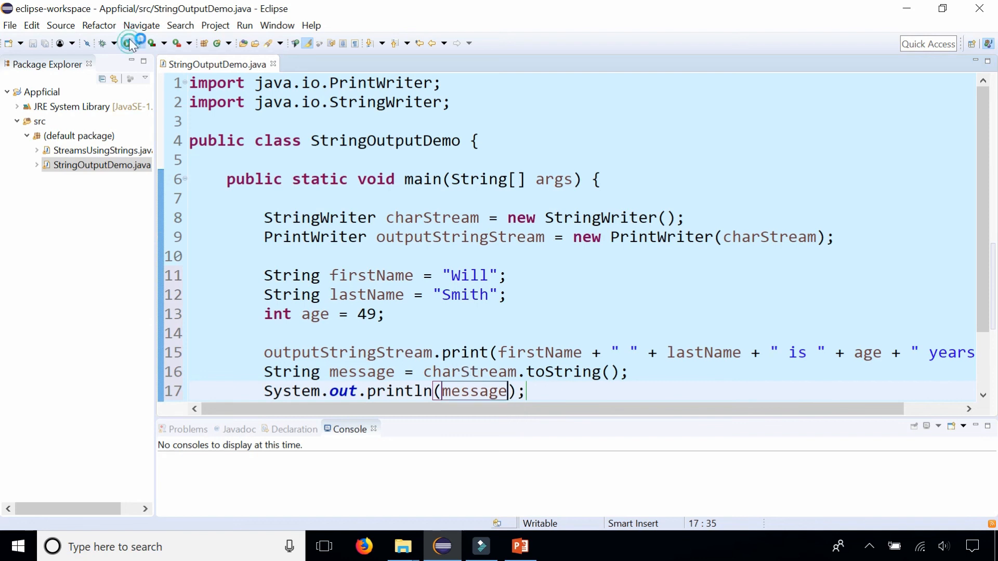
{"action": "left_click", "coordinate": [128, 43]}
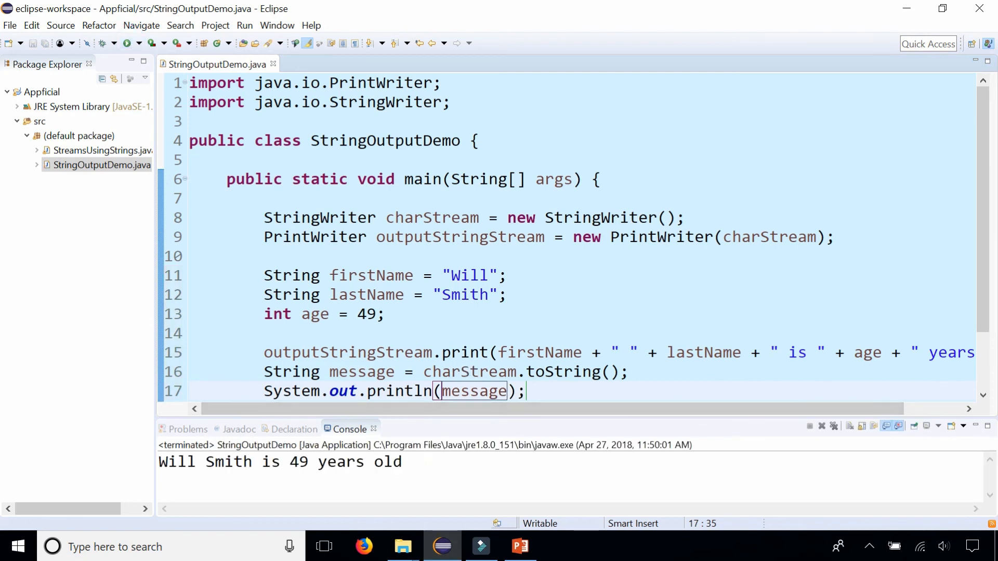